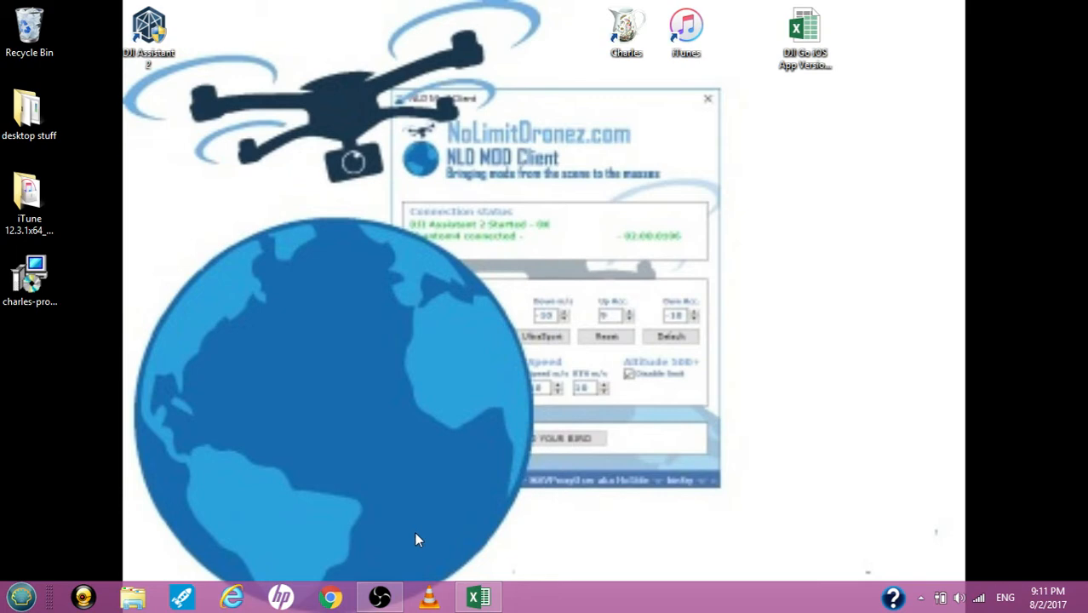
{"action": "mouse_move", "coordinate": [585, 440]}
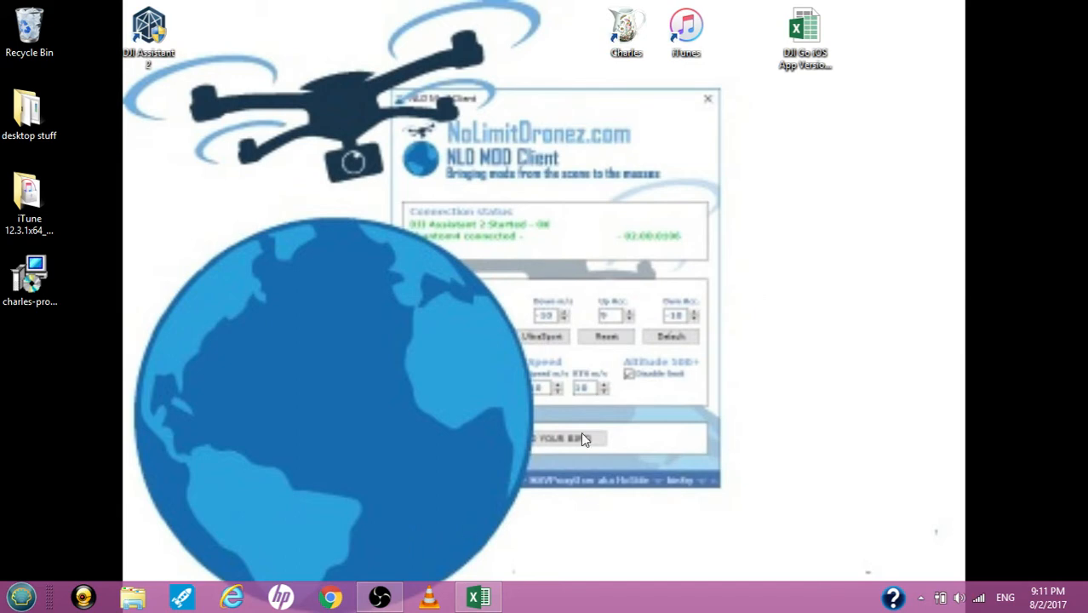
Step: Review the DJI Go iOS app versions workbook, noting appextvrsid 821132632 for DJI Go 4 version 4.0.5
{"action": "left_click", "coordinate": [29, 196]}
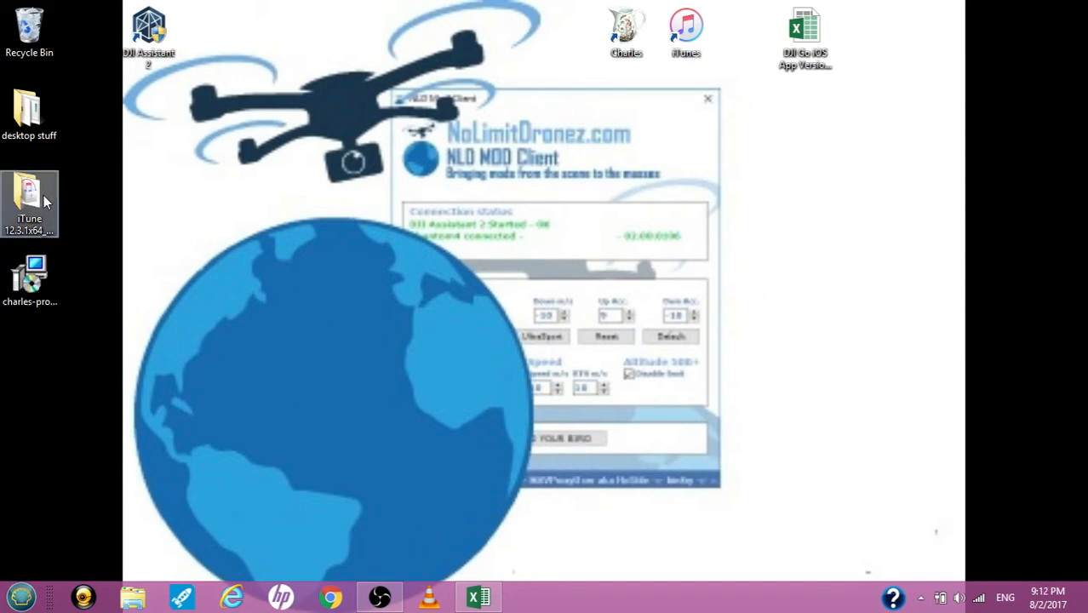
{"action": "mouse_move", "coordinate": [14, 239]}
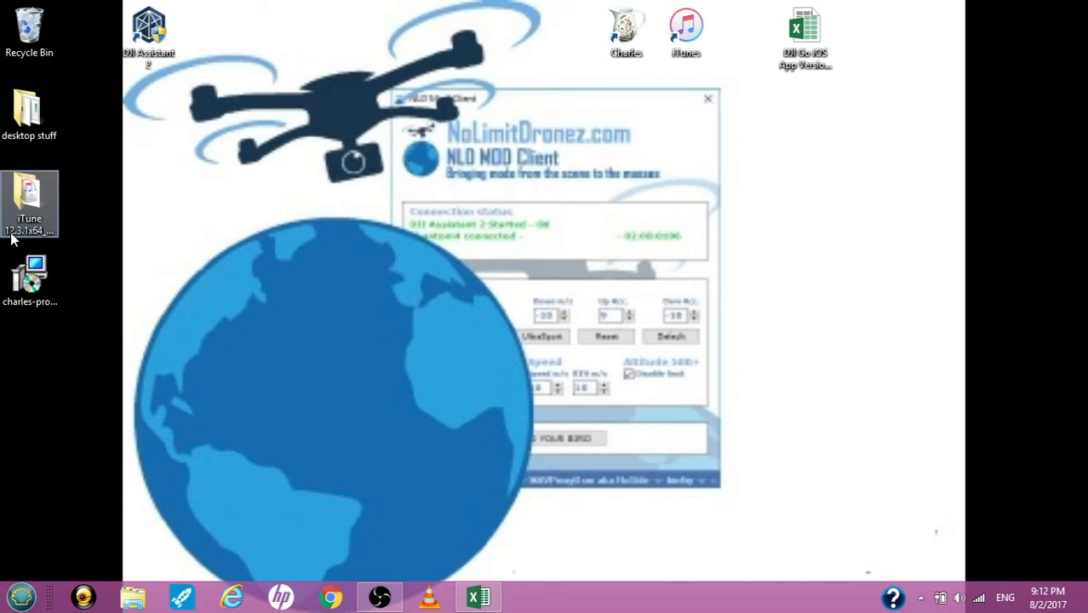
{"action": "mouse_move", "coordinate": [37, 238]}
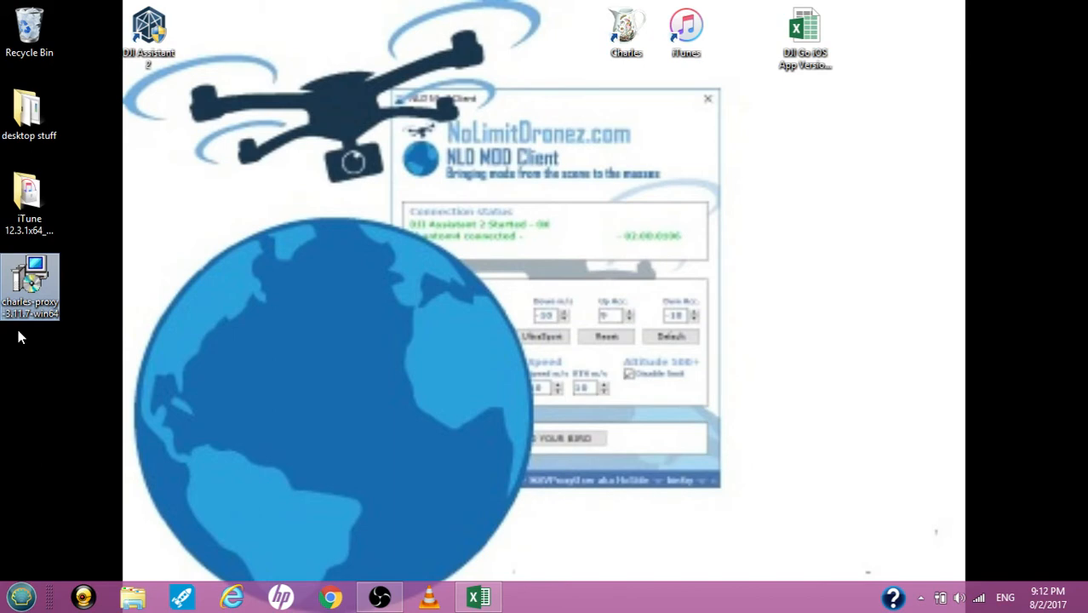
{"action": "mouse_move", "coordinate": [409, 249]}
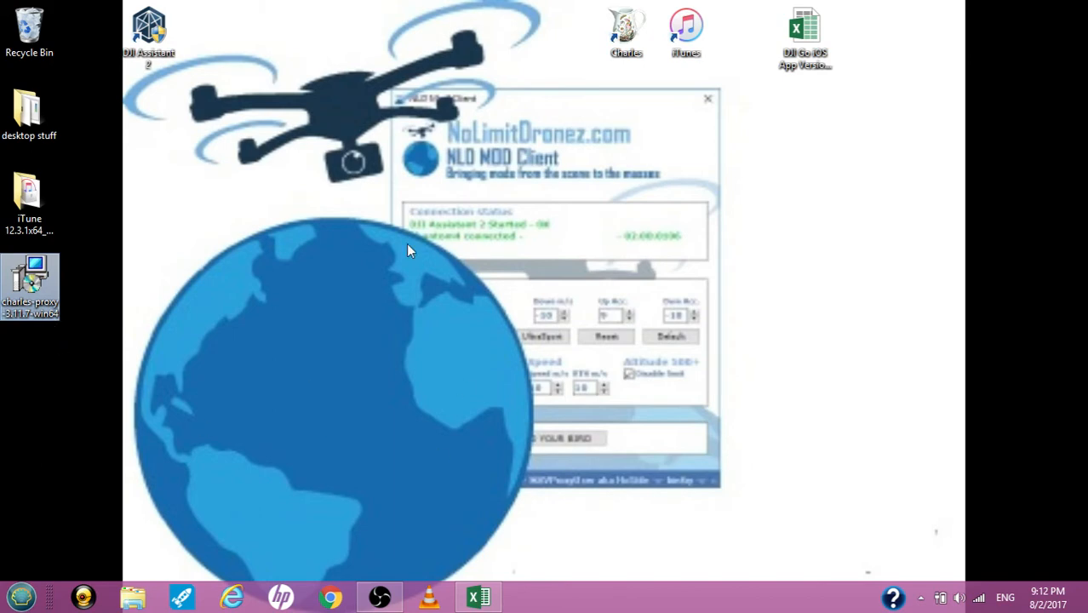
{"action": "mouse_move", "coordinate": [367, 372]}
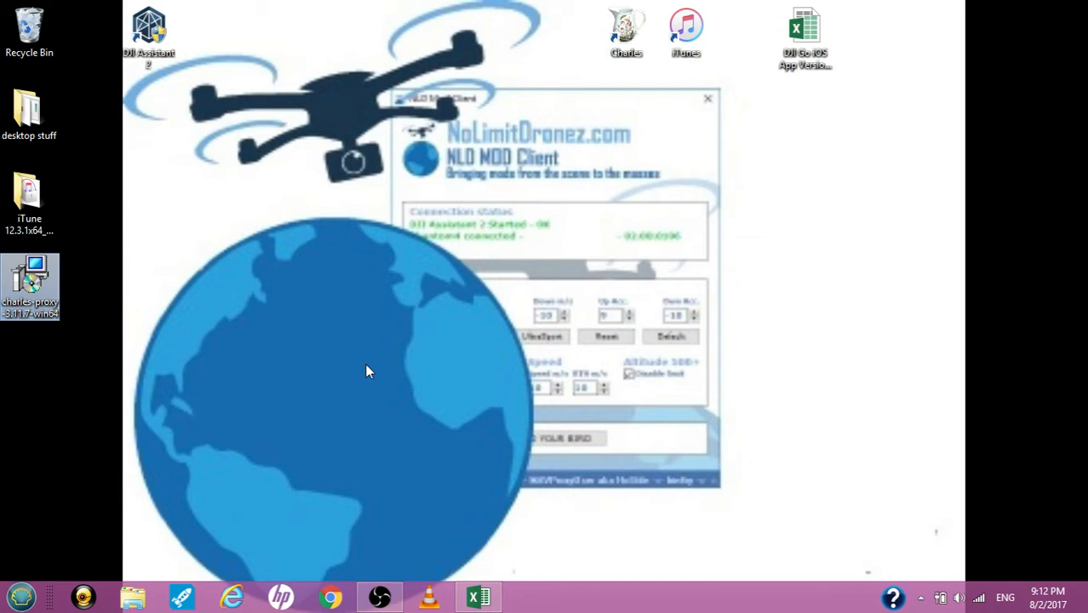
{"action": "mouse_move", "coordinate": [705, 47]}
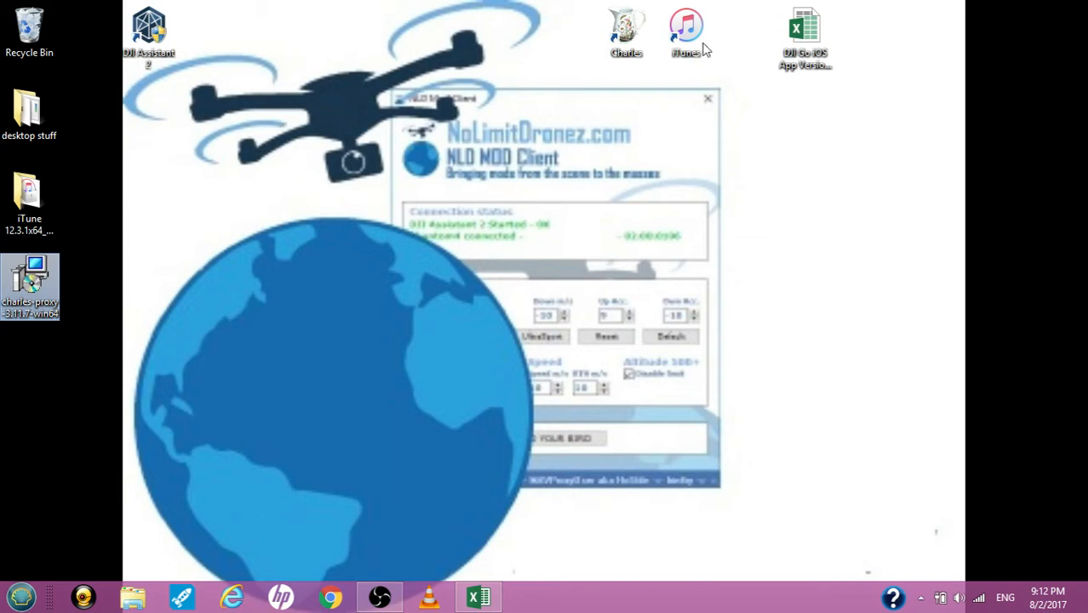
{"action": "mouse_move", "coordinate": [638, 65]}
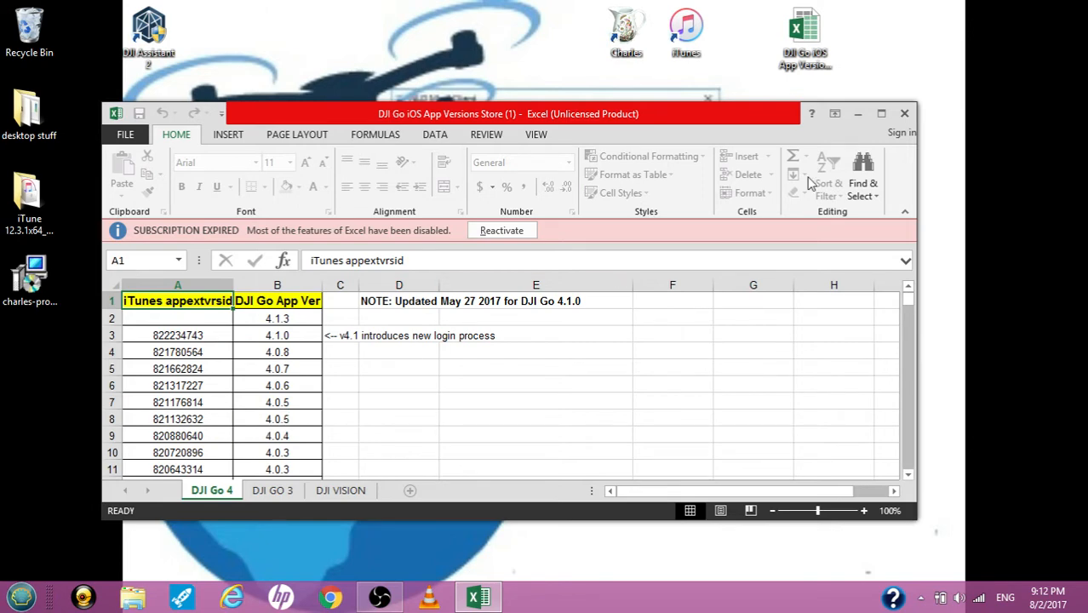
{"action": "mouse_move", "coordinate": [368, 385]}
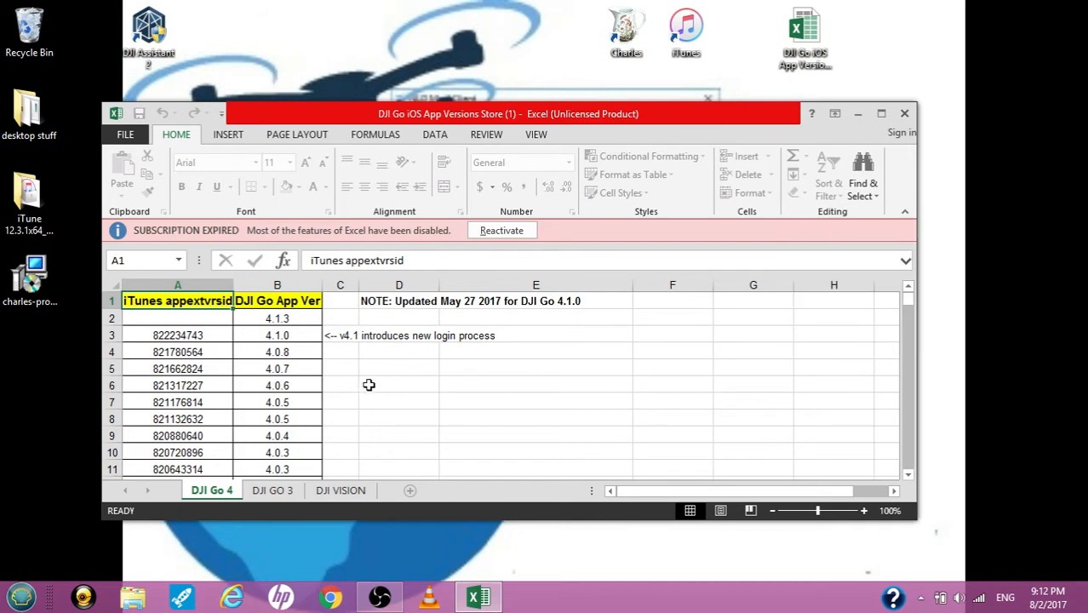
{"action": "mouse_move", "coordinate": [351, 384]}
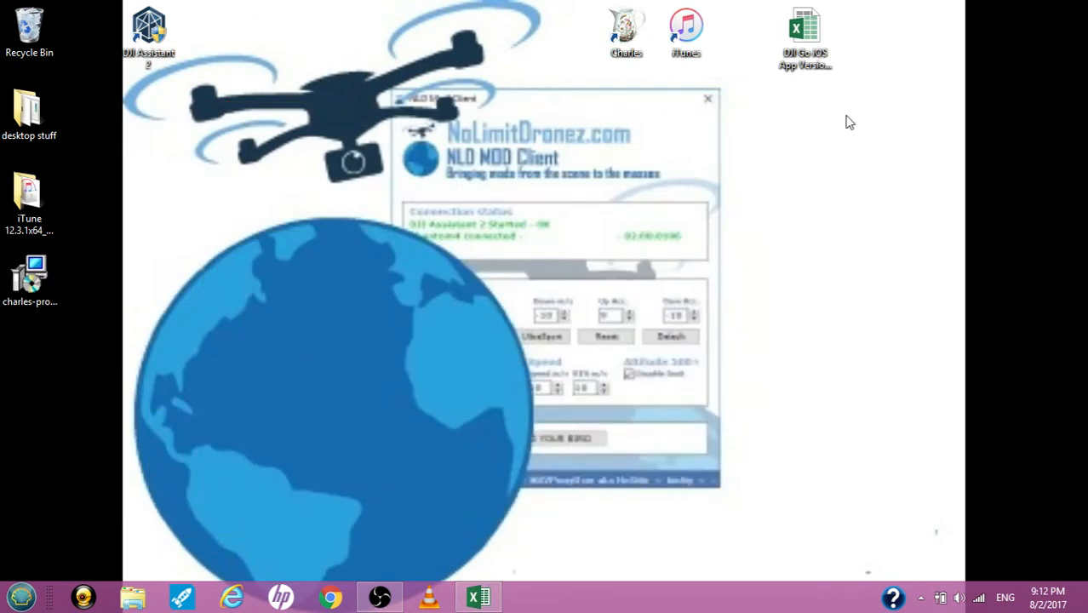
{"action": "mouse_move", "coordinate": [784, 157]}
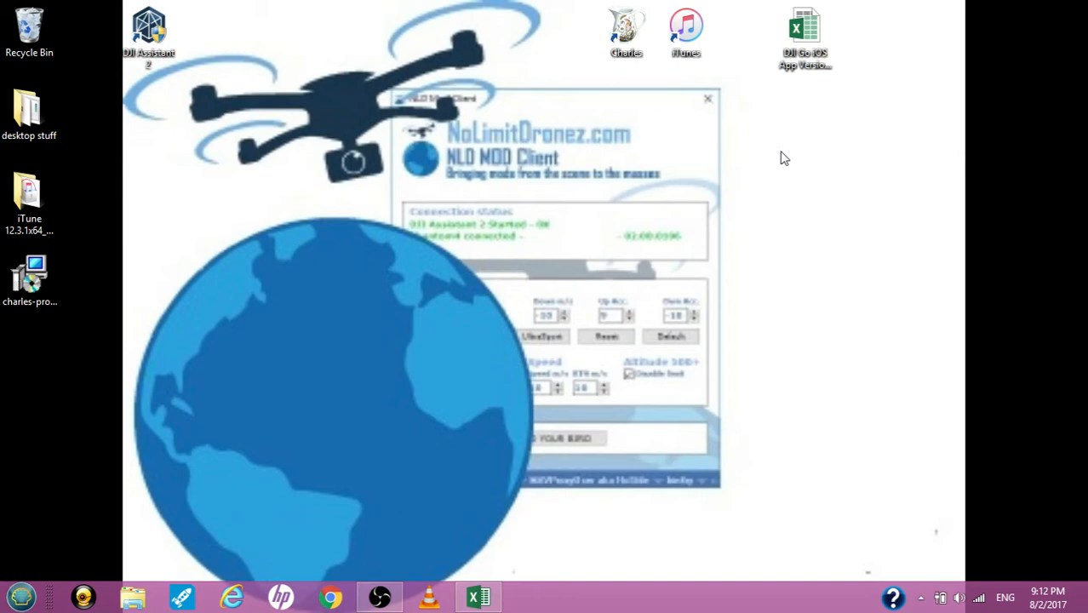
{"action": "mouse_move", "coordinate": [639, 77]}
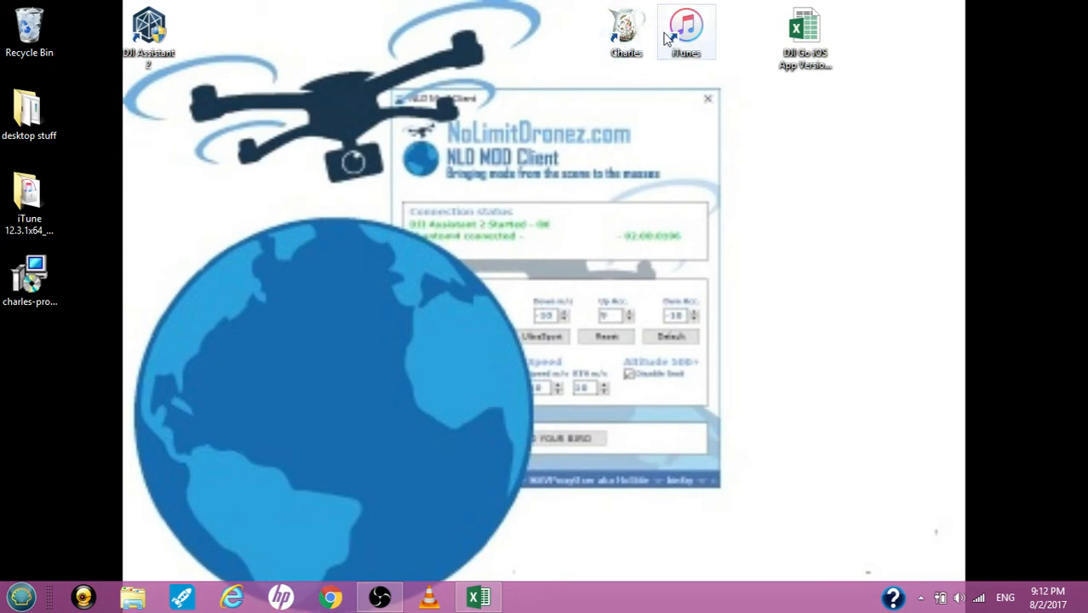
{"action": "mouse_move", "coordinate": [753, 41]}
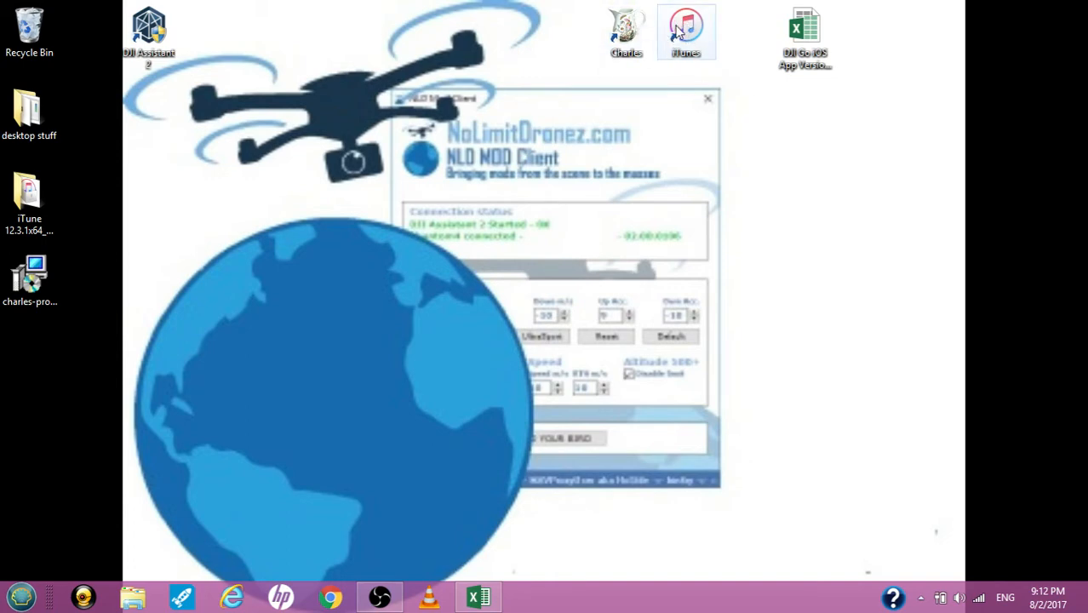
{"action": "mouse_move", "coordinate": [344, 416]}
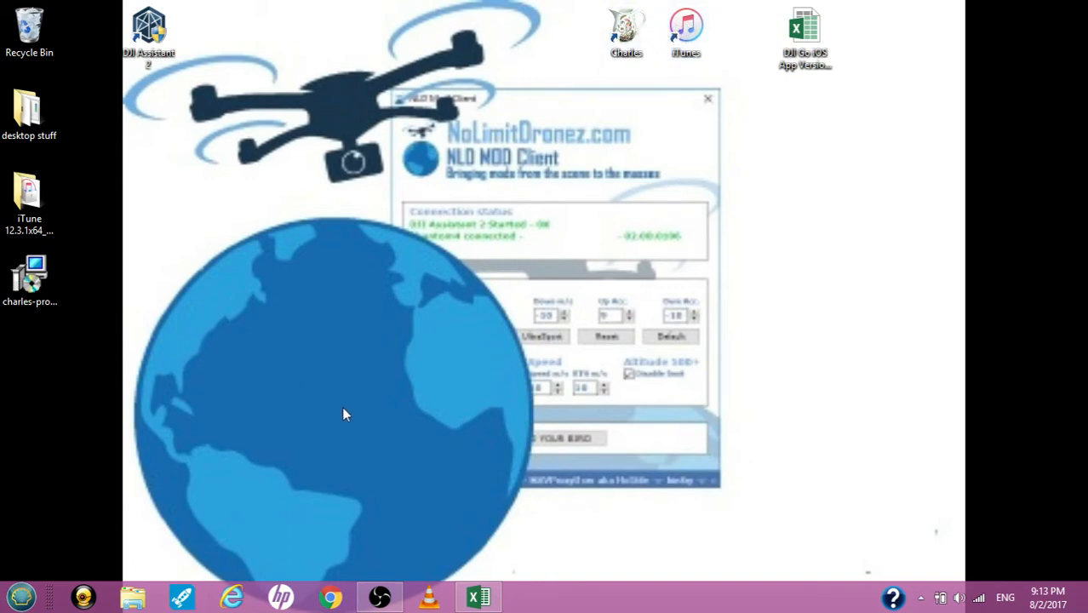
{"action": "mouse_move", "coordinate": [340, 414]}
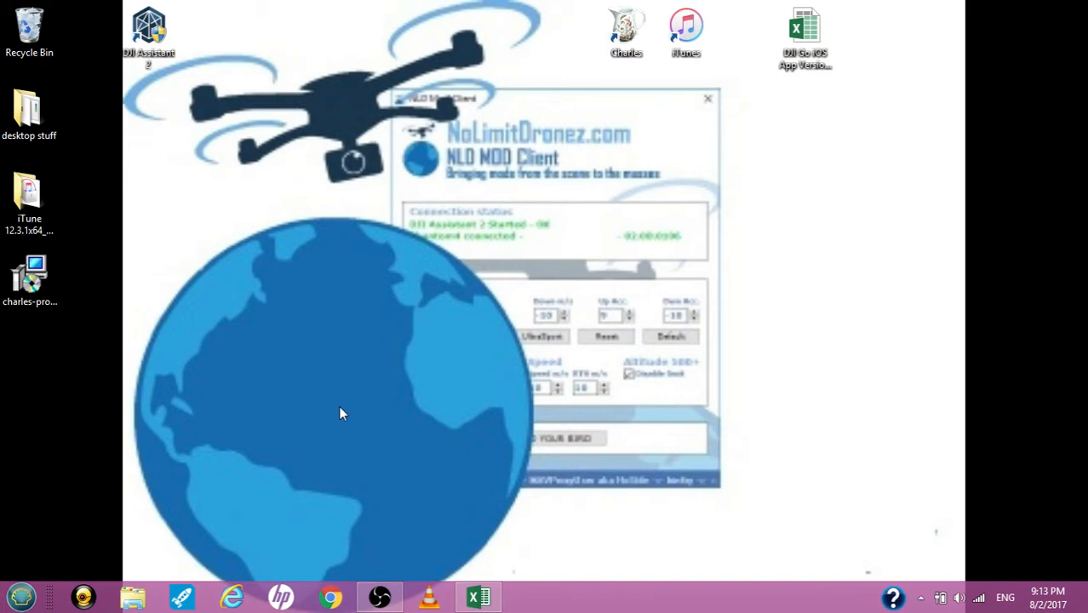
{"action": "mouse_move", "coordinate": [339, 414]}
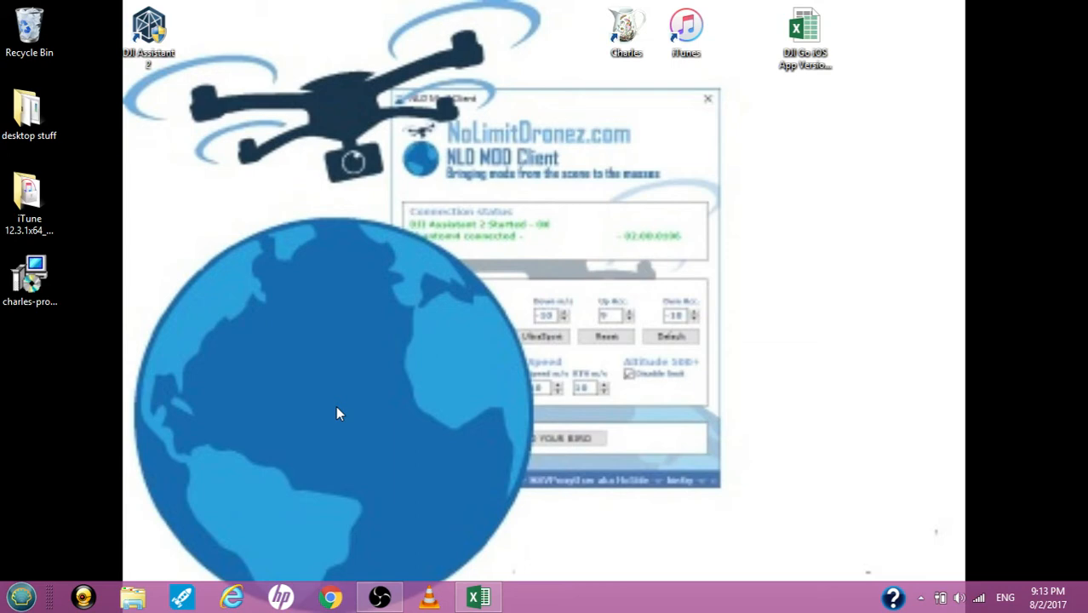
{"action": "mouse_move", "coordinate": [729, 75]}
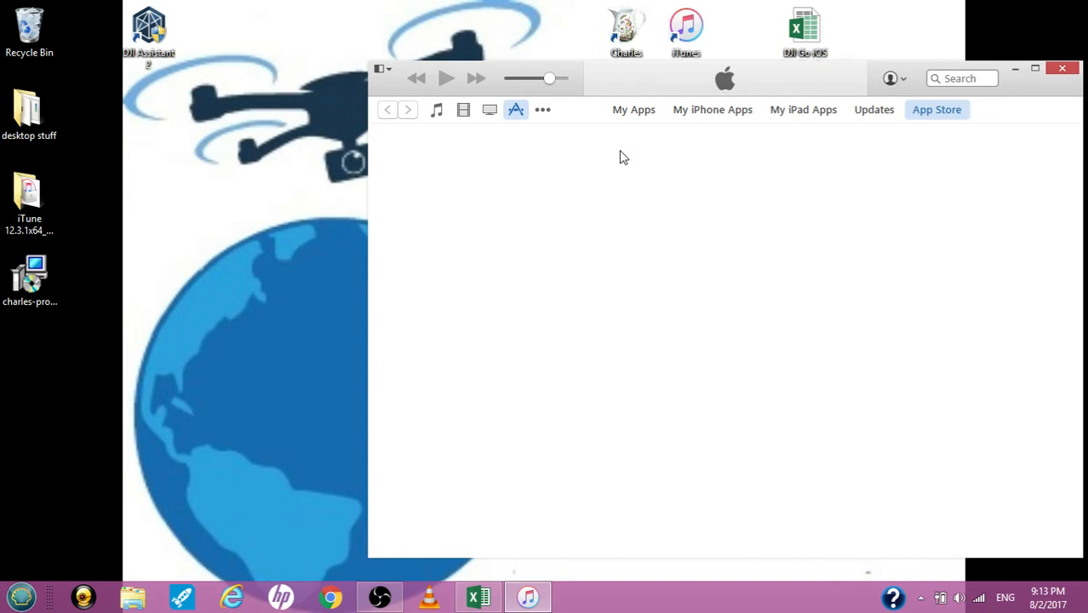
{"action": "mouse_move", "coordinate": [620, 157]}
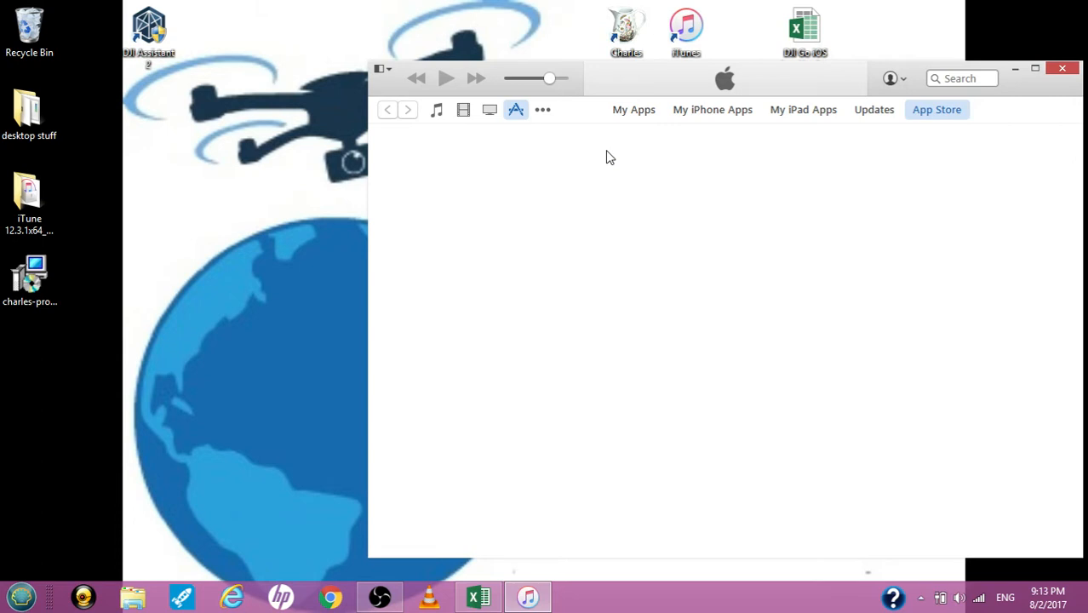
Step: Load the iTunes App Store front page showing featured apps
{"action": "left_click", "coordinate": [937, 109]}
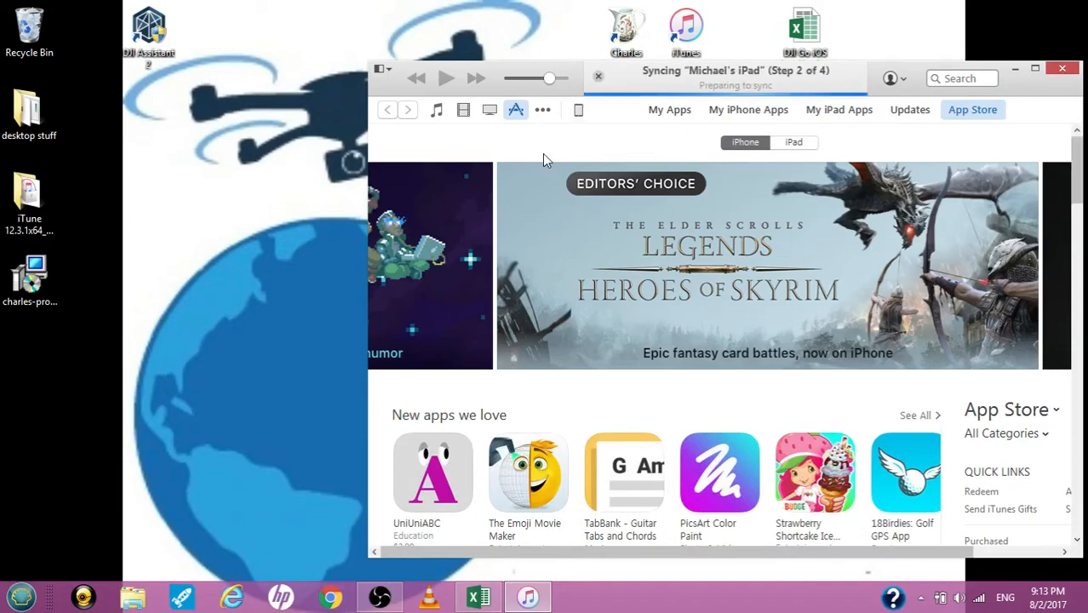
{"action": "mouse_move", "coordinate": [579, 109]}
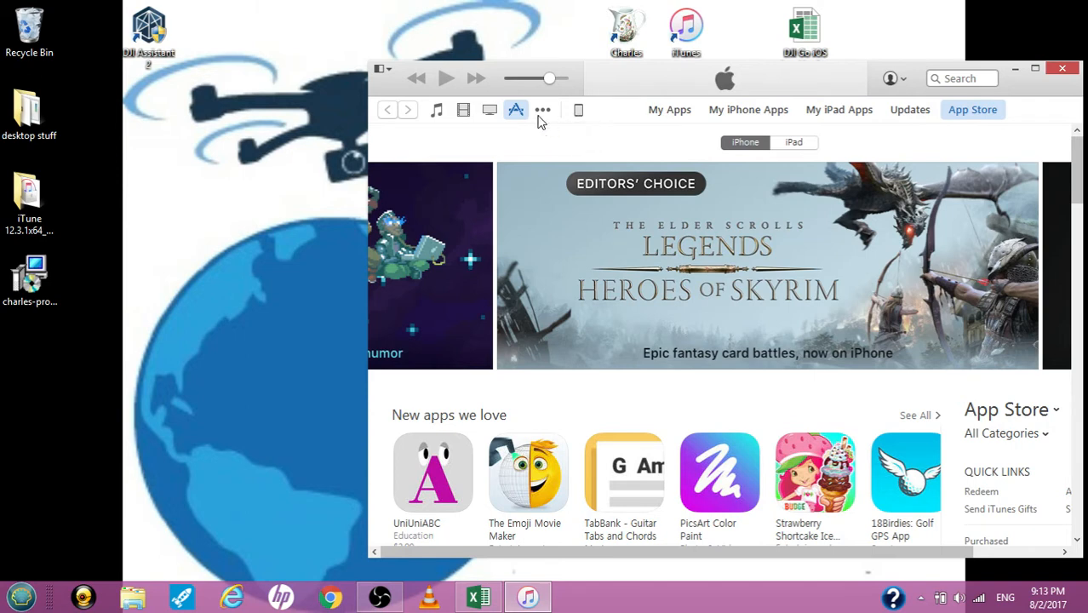
{"action": "left_click", "coordinate": [514, 109]}
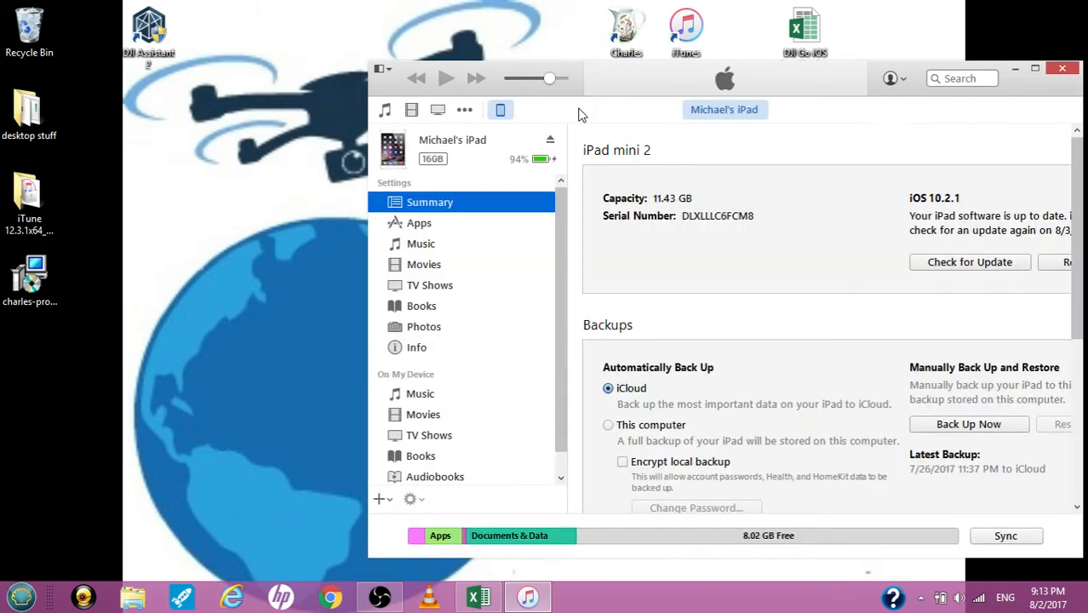
{"action": "left_click", "coordinate": [419, 222]}
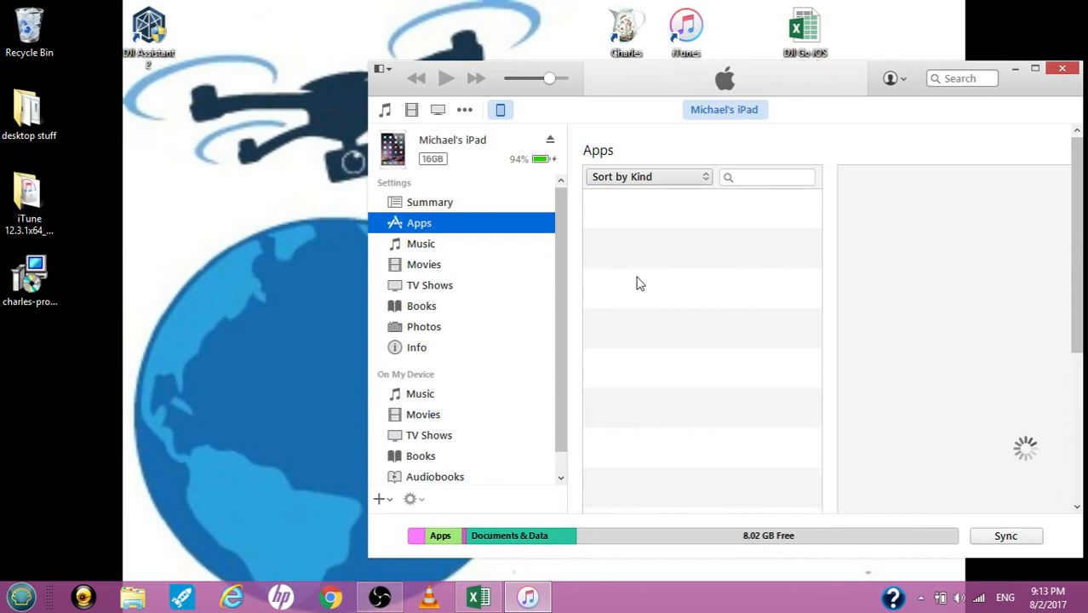
{"action": "mouse_move", "coordinate": [746, 338]}
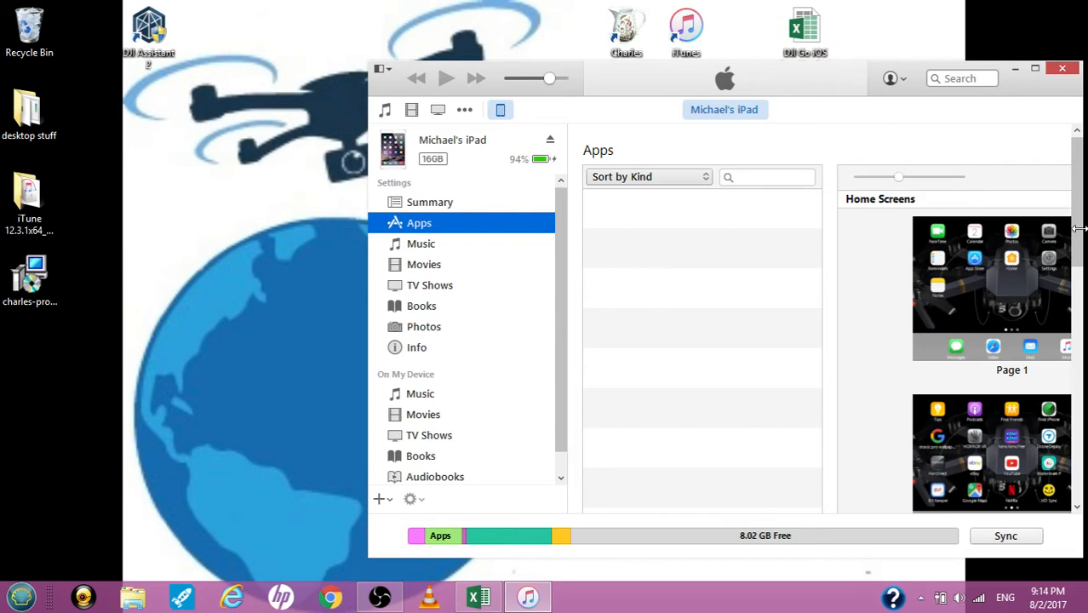
{"action": "mouse_move", "coordinate": [652, 264]}
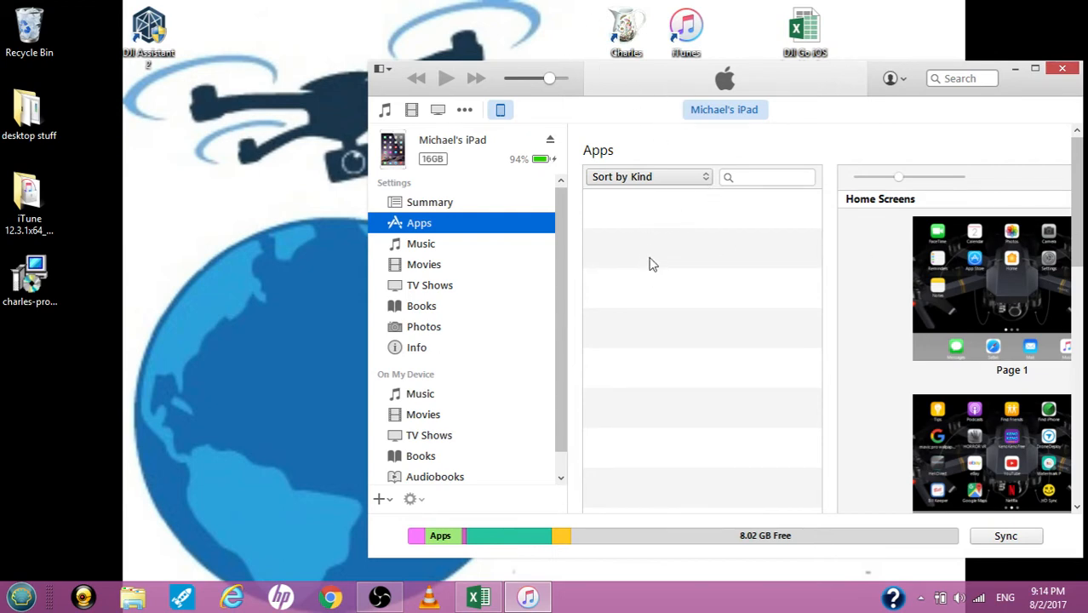
{"action": "mouse_move", "coordinate": [947, 293]}
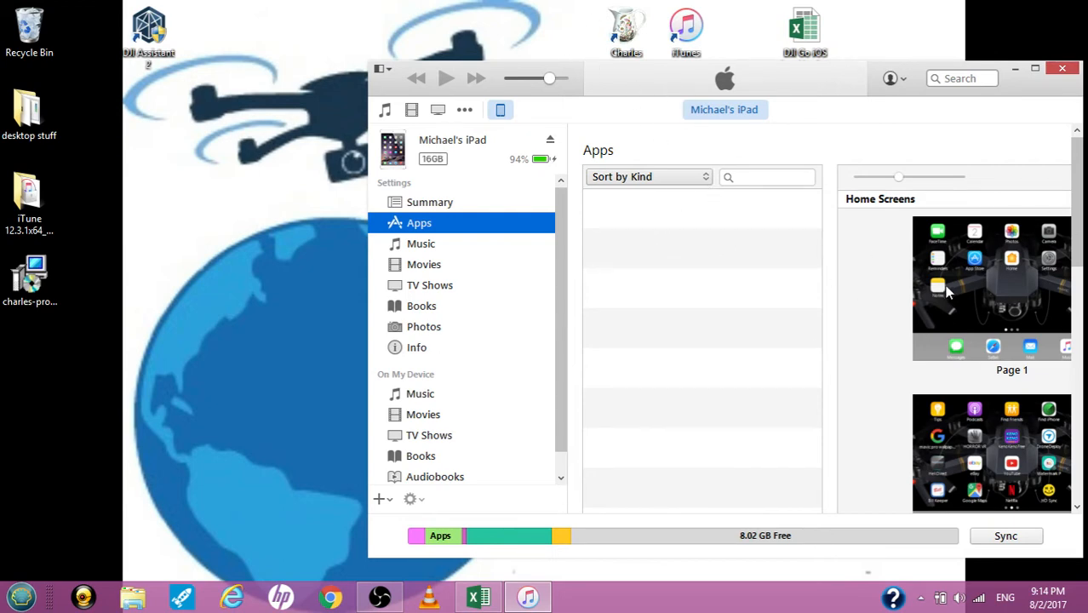
{"action": "mouse_move", "coordinate": [673, 242]}
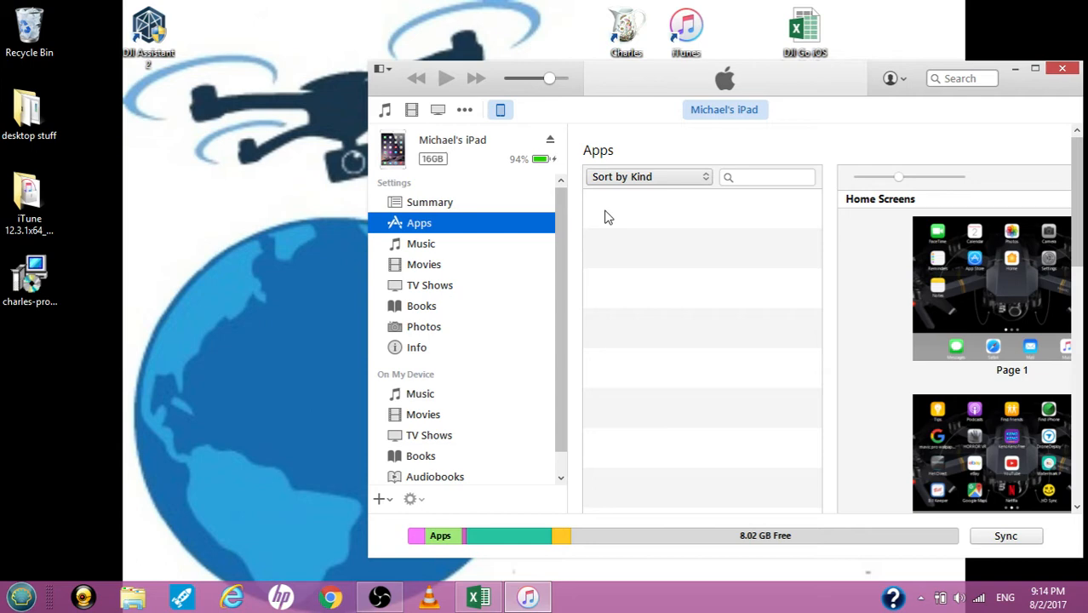
{"action": "left_click", "coordinate": [961, 78]}
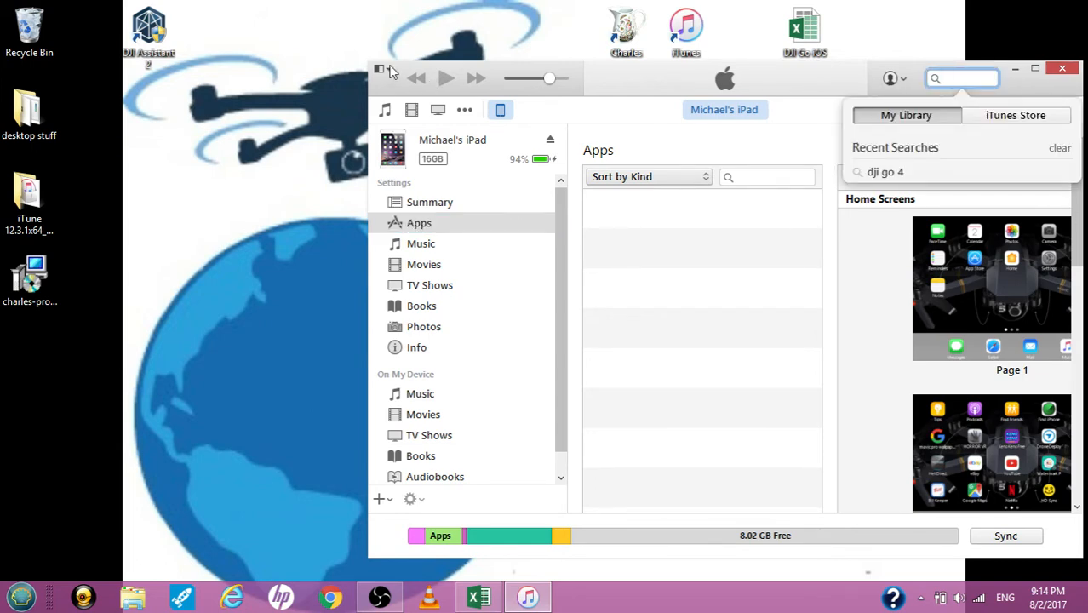
Step: Authorize this computer with the Apple ID password, confirming it is already authorized (2 of 5)
{"action": "left_click", "coordinate": [380, 68]}
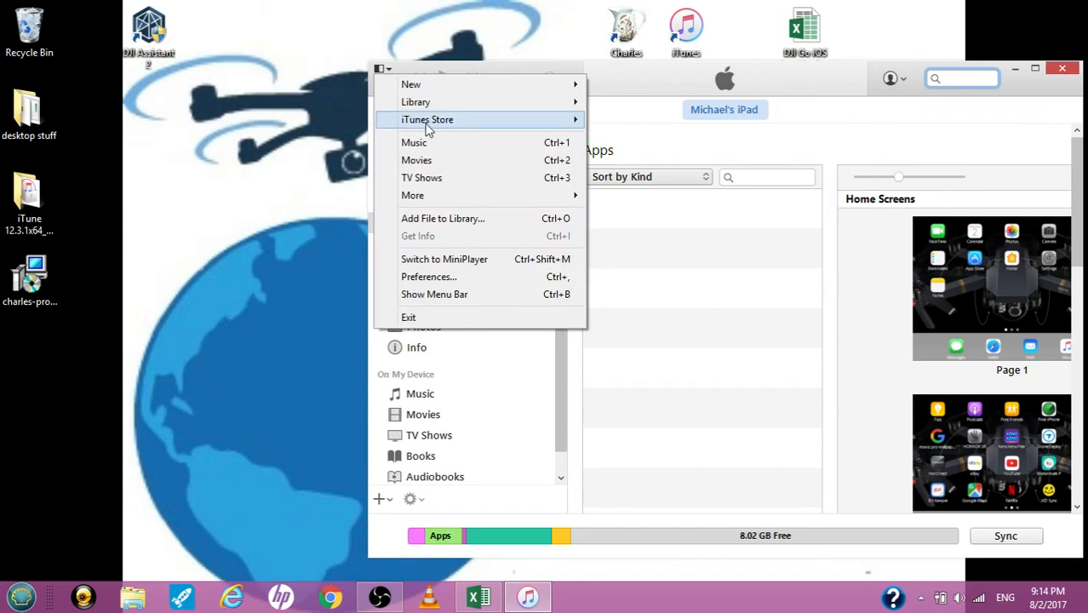
{"action": "mouse_move", "coordinate": [427, 120]}
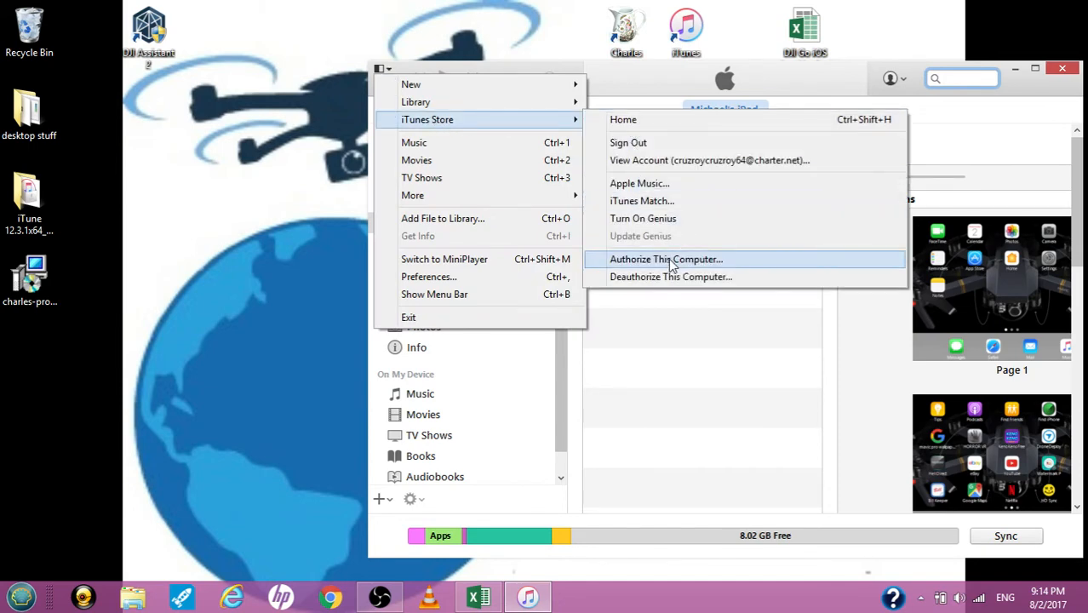
{"action": "left_click", "coordinate": [666, 259]}
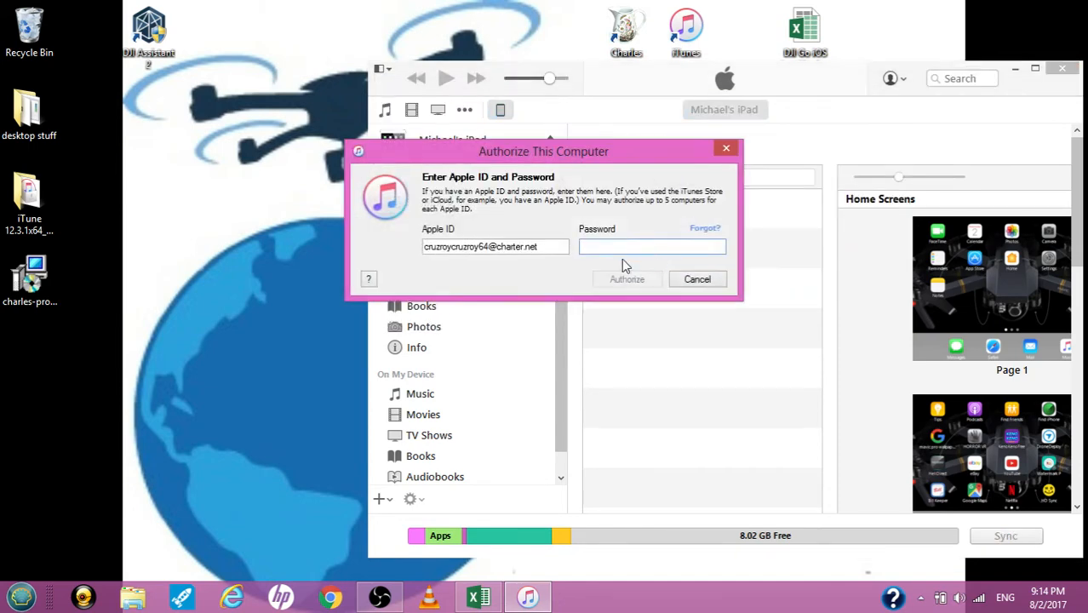
{"action": "type", "text": "•••"}
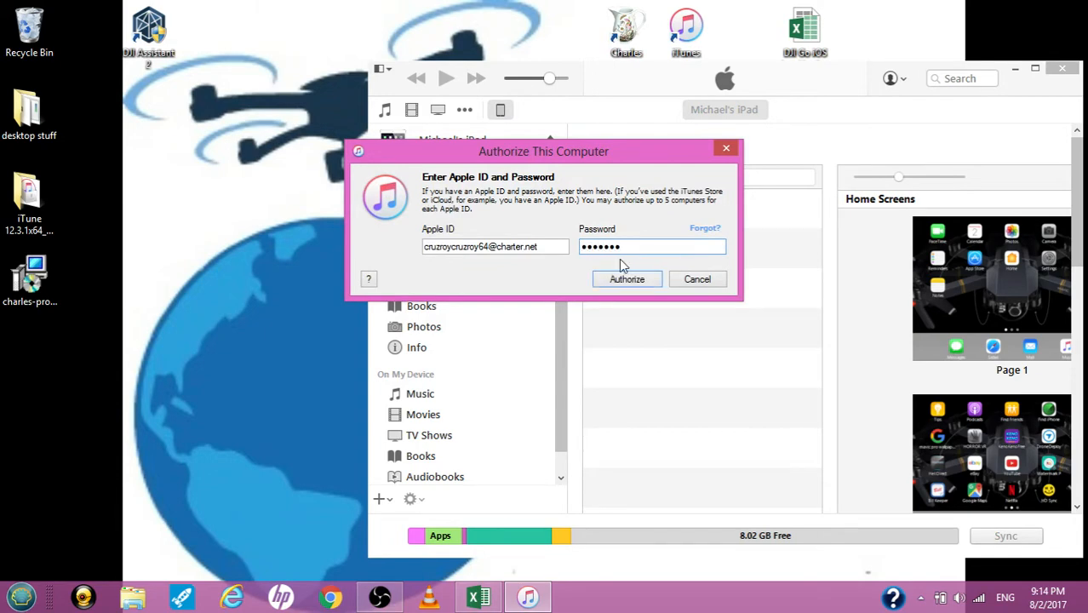
{"action": "left_click", "coordinate": [627, 279]}
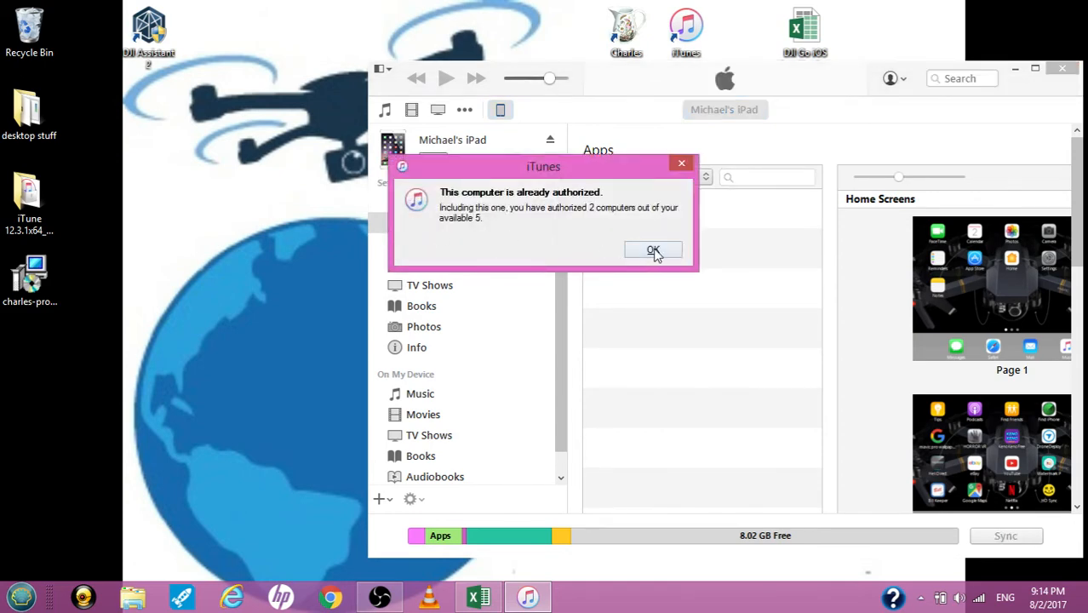
{"action": "left_click", "coordinate": [654, 249]}
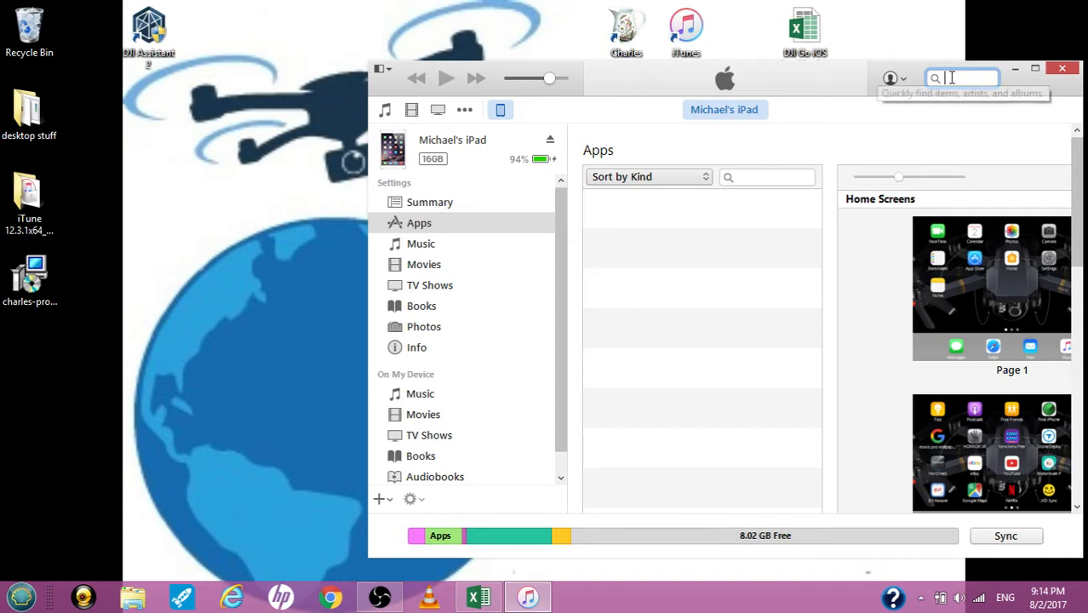
Step: Search the Store for 'dji go 4' and bring the iPad Apps results into view
{"action": "left_click", "coordinate": [954, 78]}
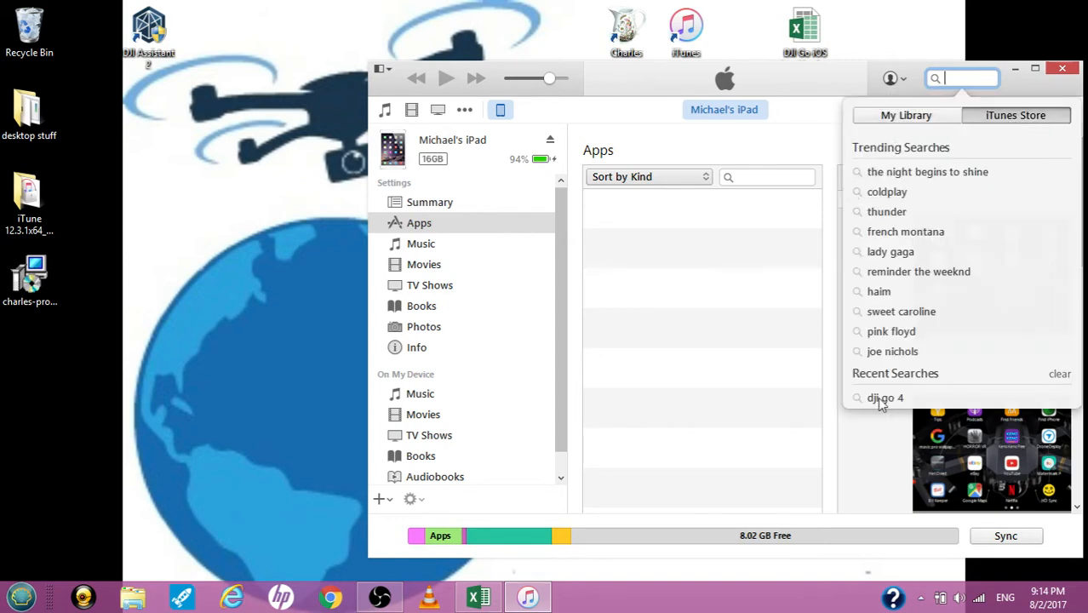
{"action": "left_click", "coordinate": [885, 399]}
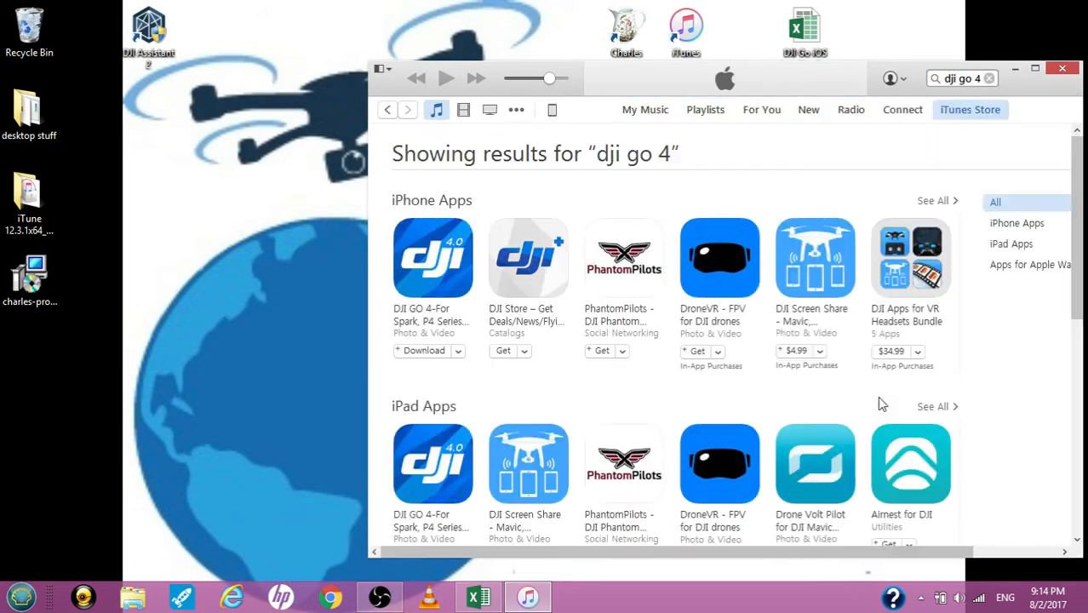
{"action": "mouse_move", "coordinate": [920, 333]}
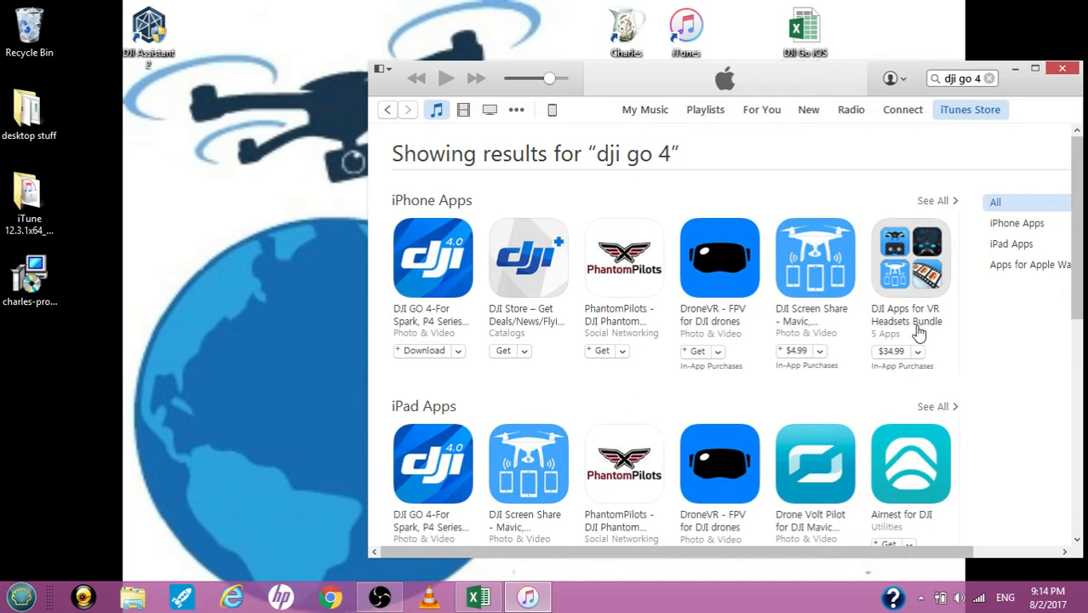
{"action": "scroll", "scroll_direction": "down", "scroll_amount": 3}
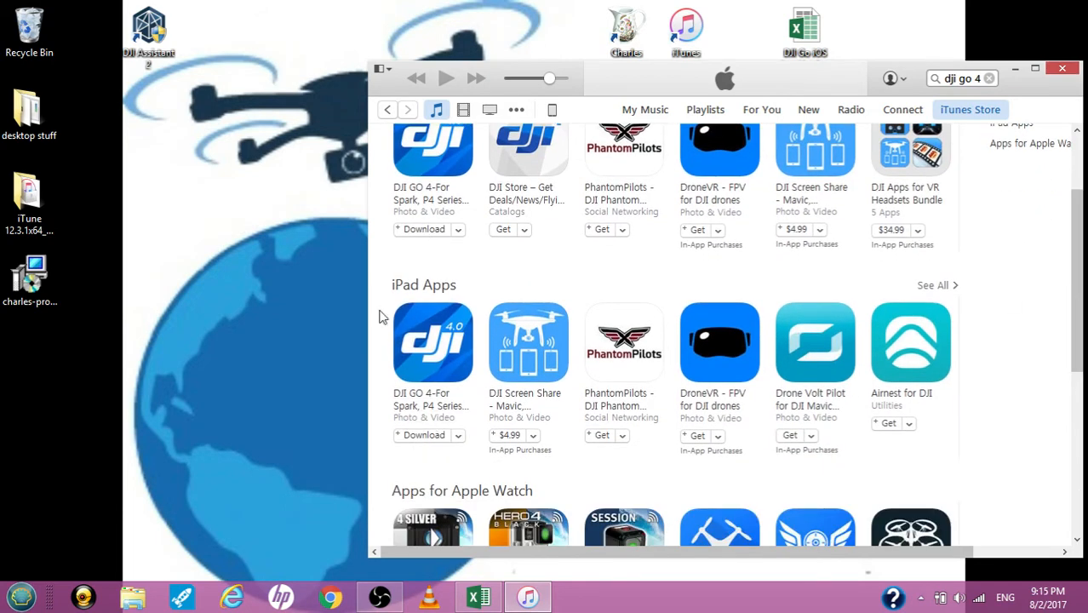
{"action": "mouse_move", "coordinate": [441, 298]}
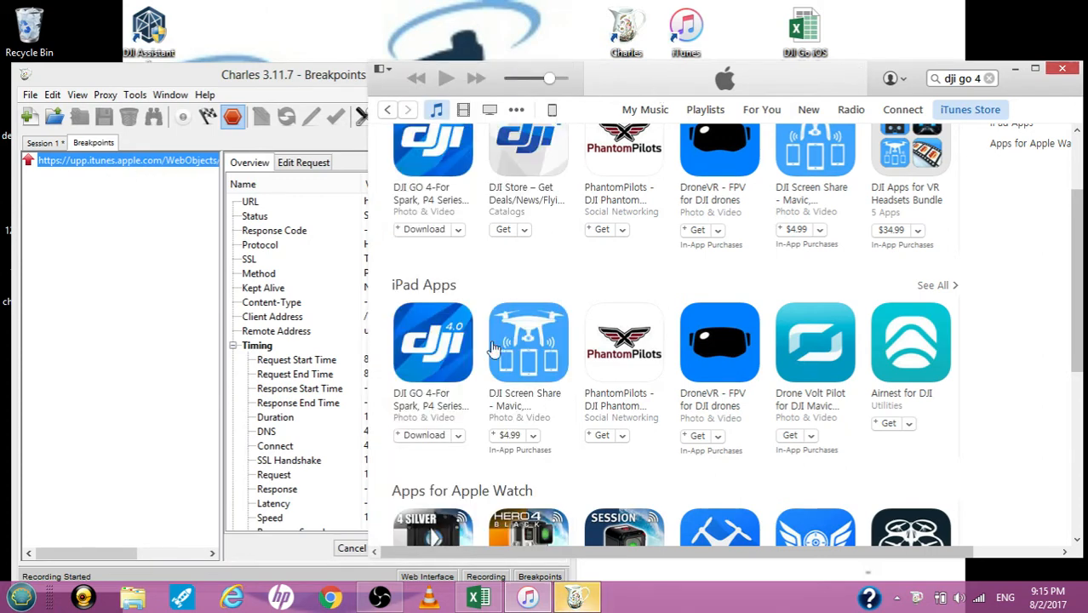
{"action": "mouse_move", "coordinate": [417, 296]}
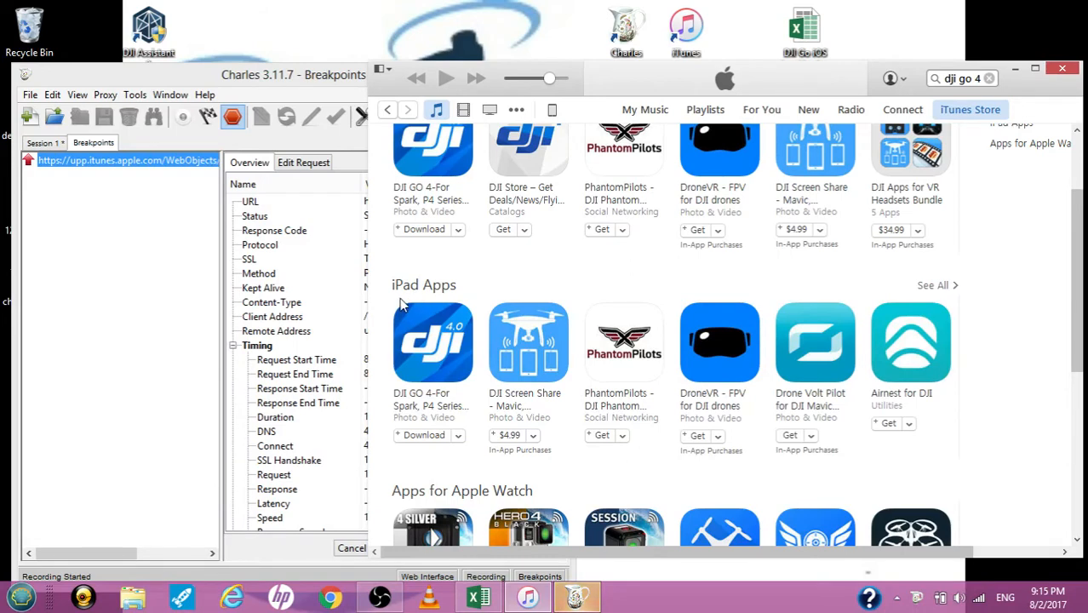
{"action": "mouse_move", "coordinate": [426, 296]}
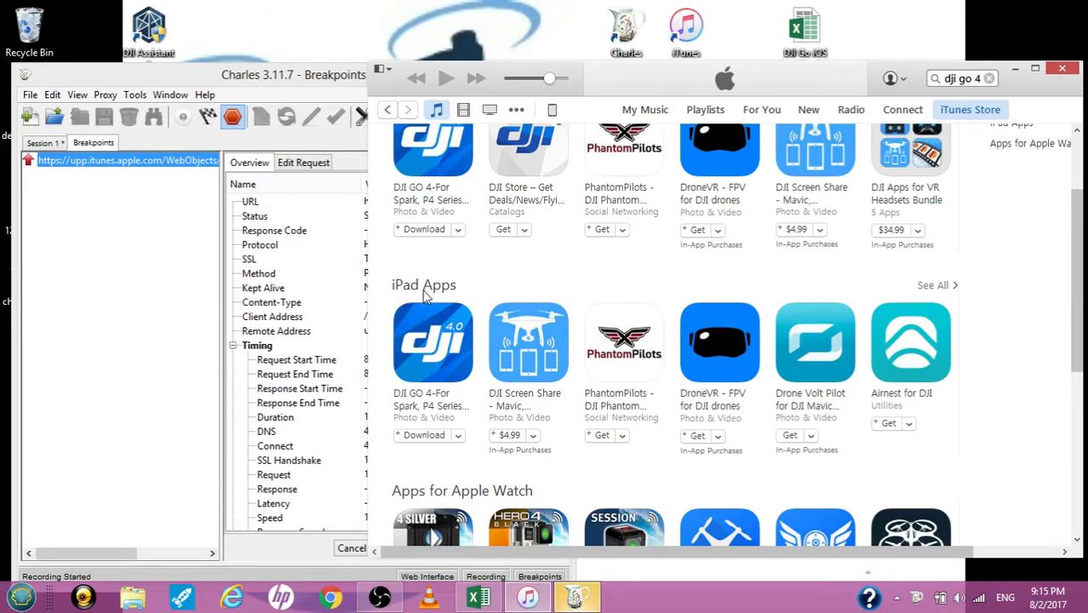
Step: Request the DJI GO 4 iPad app download, signing in with the Apple ID password
{"action": "left_click", "coordinate": [432, 342]}
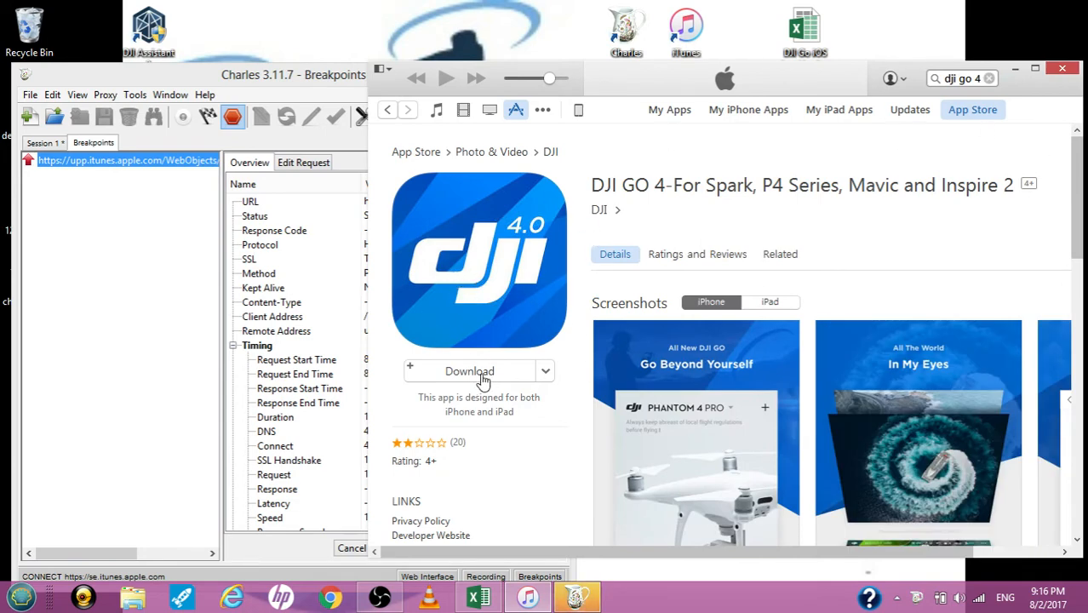
{"action": "left_click", "coordinate": [470, 372]}
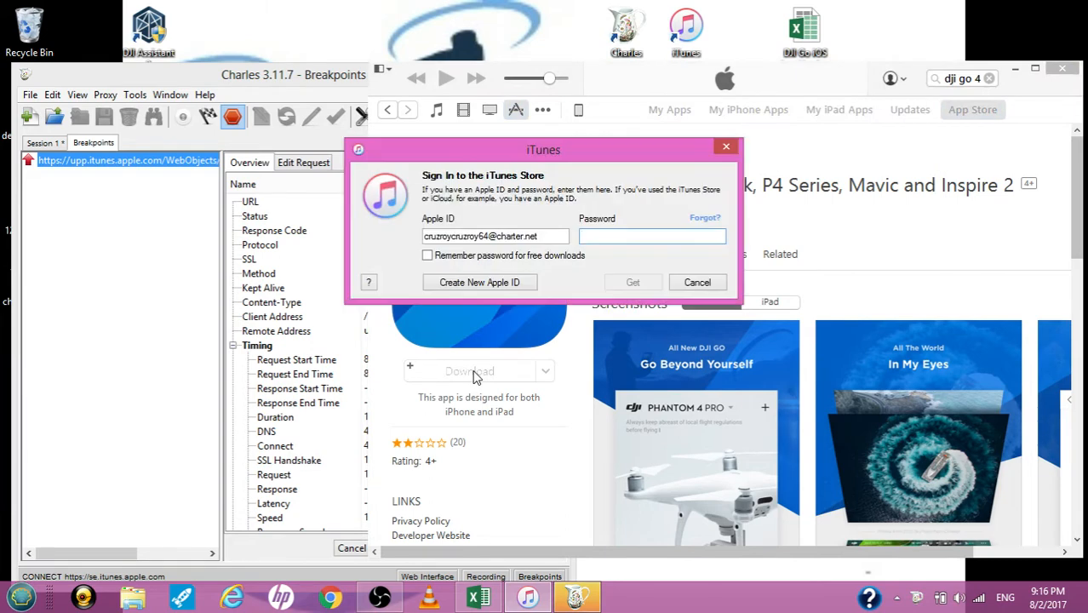
{"action": "type", "text": "•"}
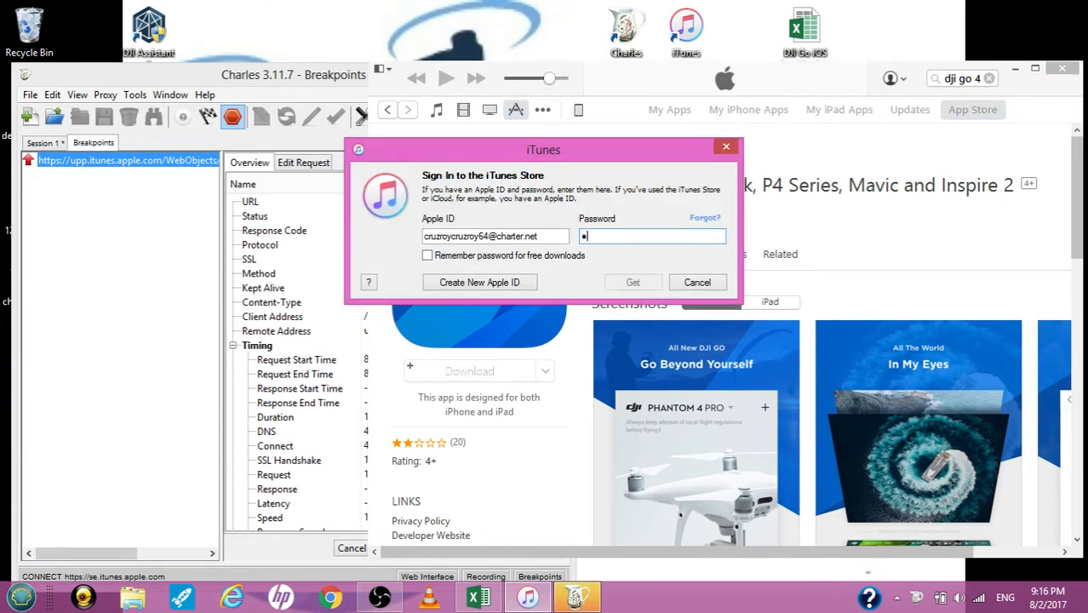
{"action": "type", "text": "•••••"}
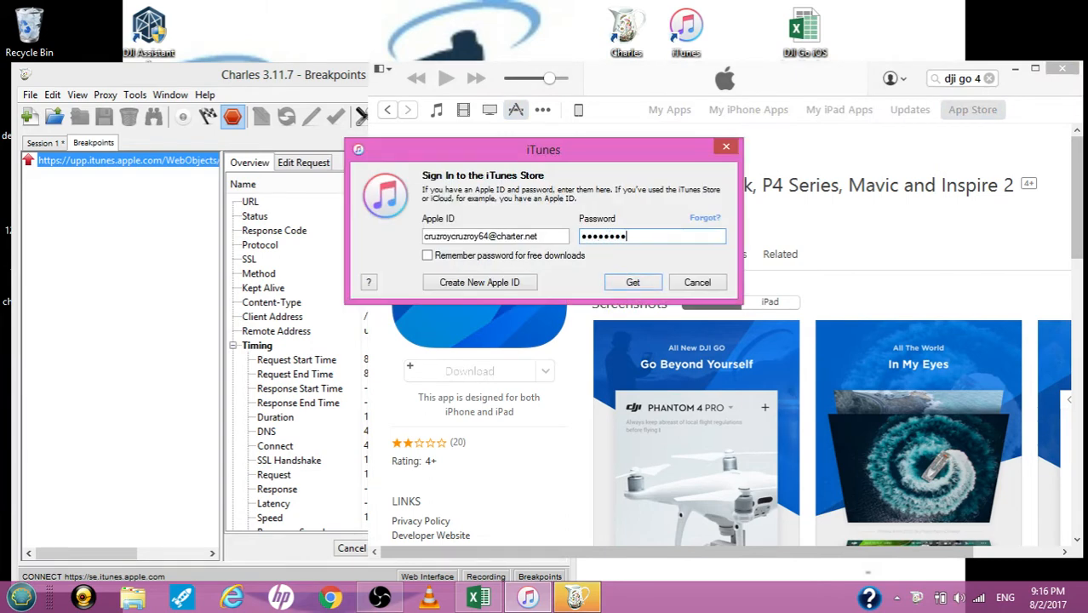
{"action": "left_click", "coordinate": [632, 283]}
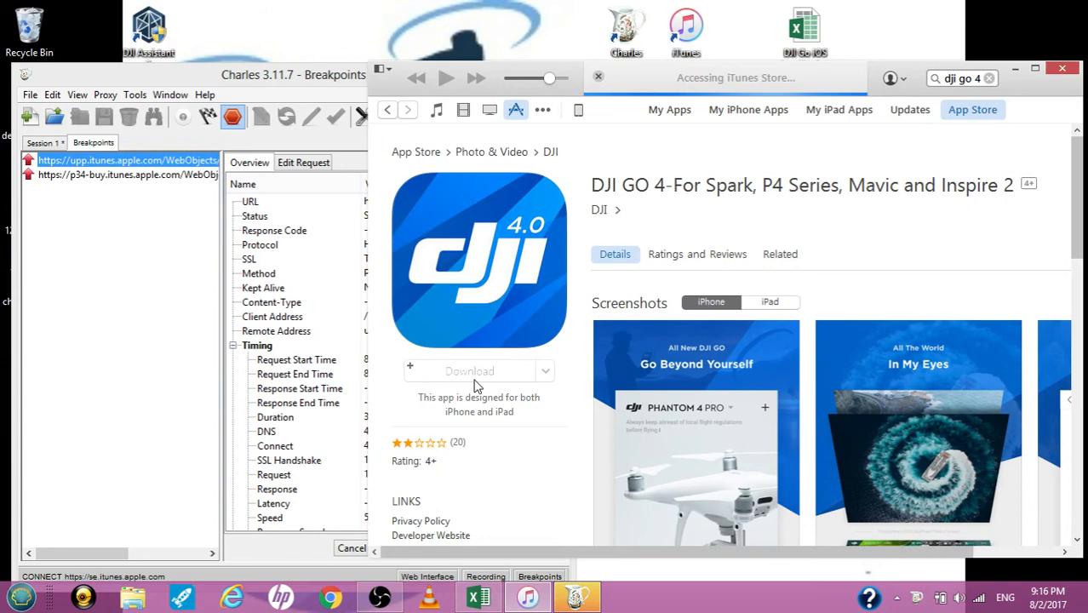
{"action": "mouse_move", "coordinate": [412, 299]}
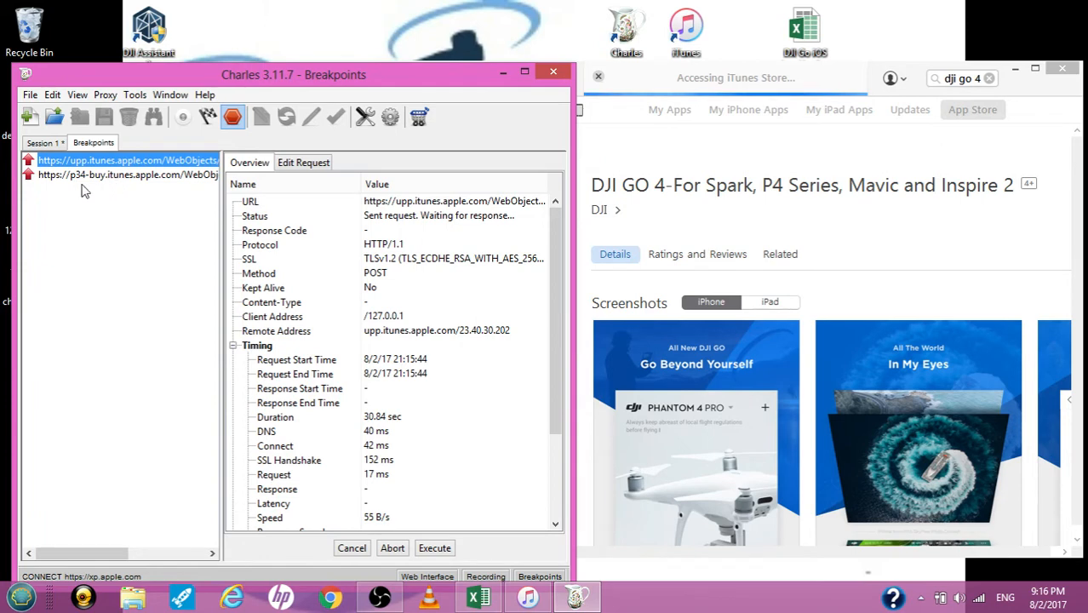
{"action": "mouse_move", "coordinate": [79, 188]}
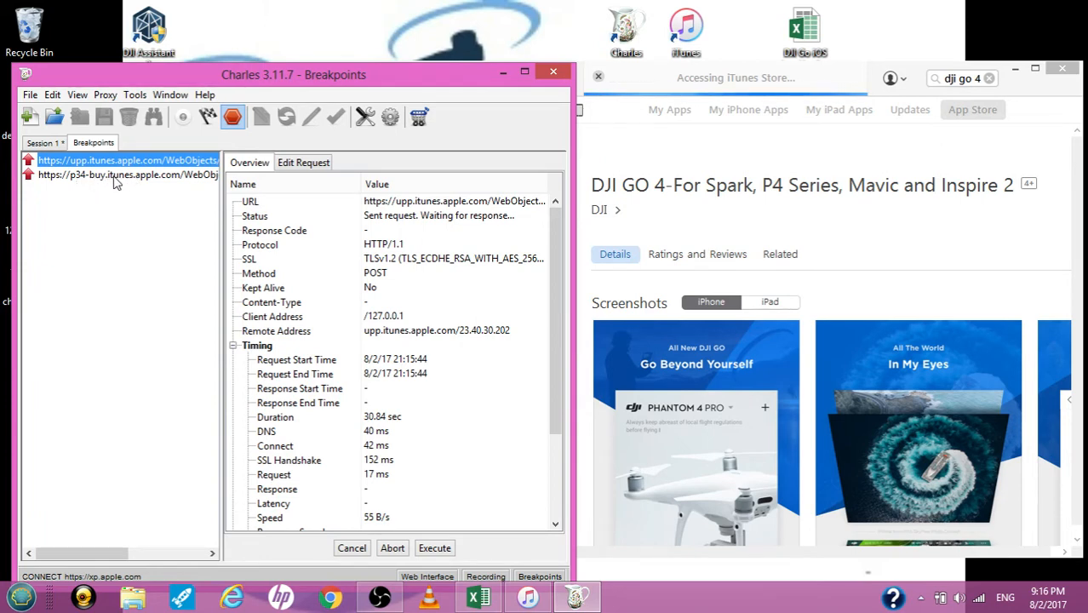
Step: Release the p34-buy authenticate request and pass its response on to iTunes
{"action": "left_click", "coordinate": [128, 174]}
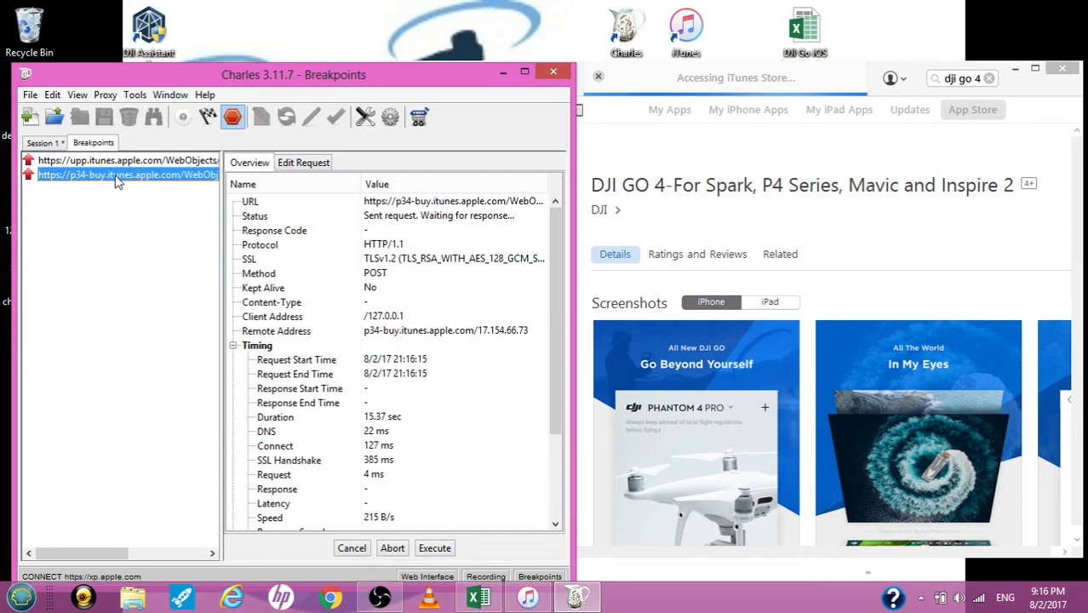
{"action": "left_click", "coordinate": [303, 164]}
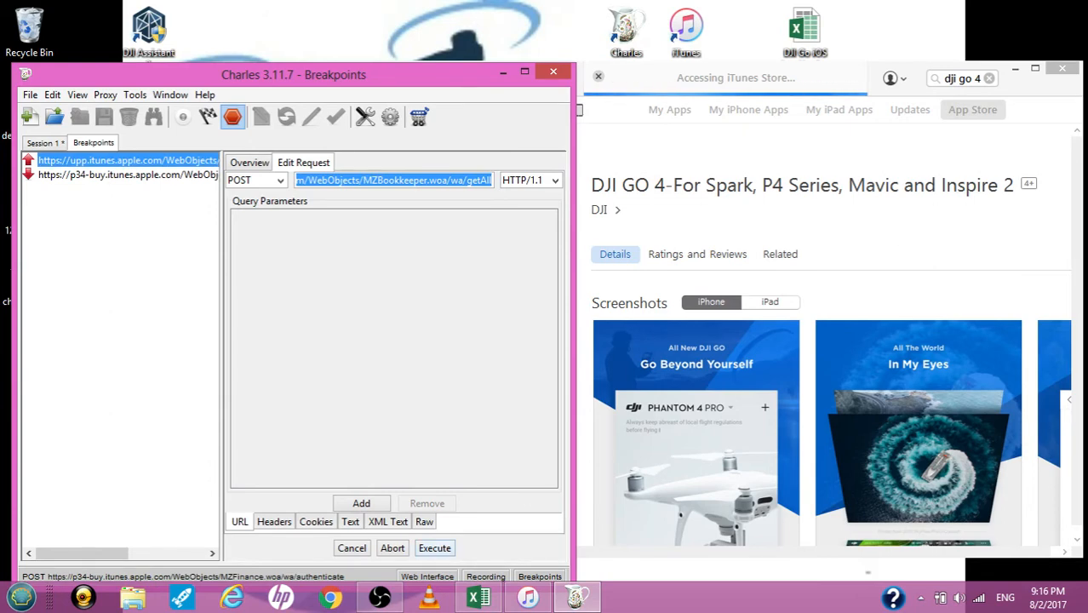
{"action": "left_click", "coordinate": [128, 173]}
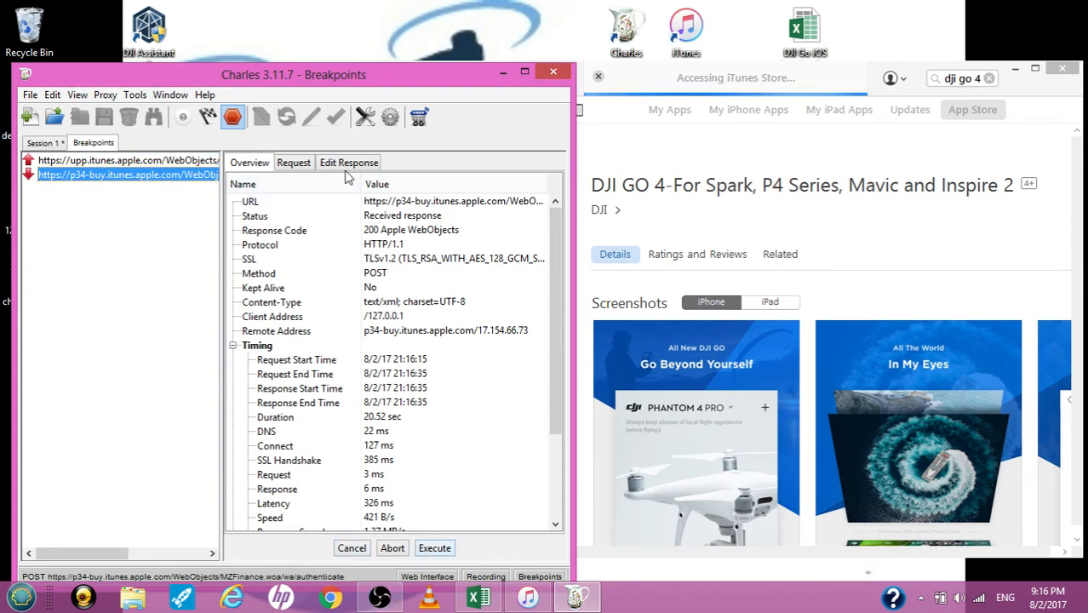
{"action": "left_click", "coordinate": [347, 162]}
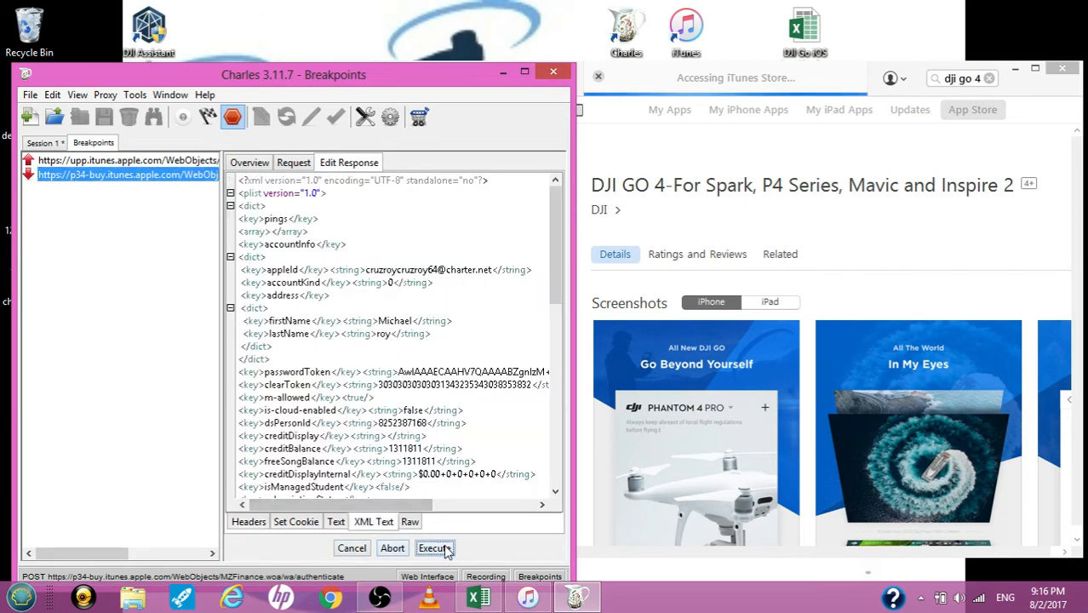
{"action": "left_click", "coordinate": [435, 549]}
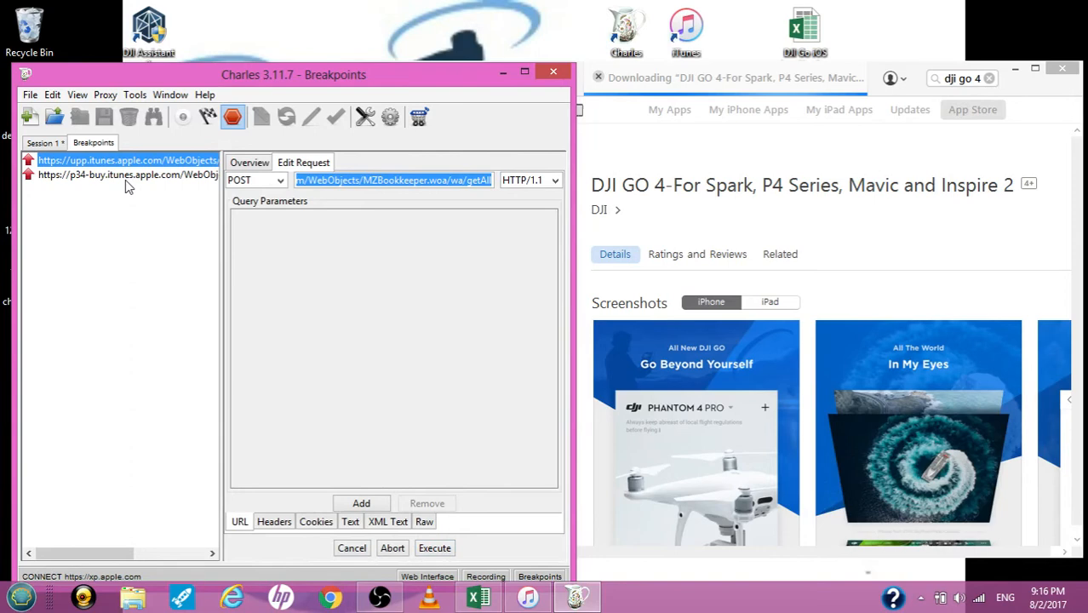
Step: Select the held buyProduct request and view its XML Text body
{"action": "left_click", "coordinate": [128, 174]}
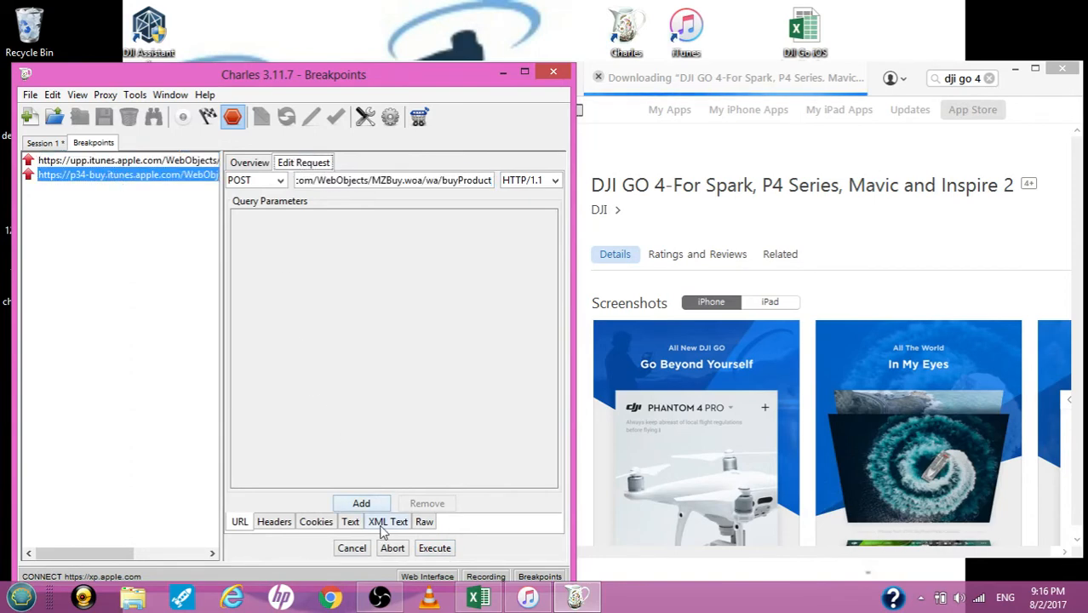
{"action": "left_click", "coordinate": [387, 522]}
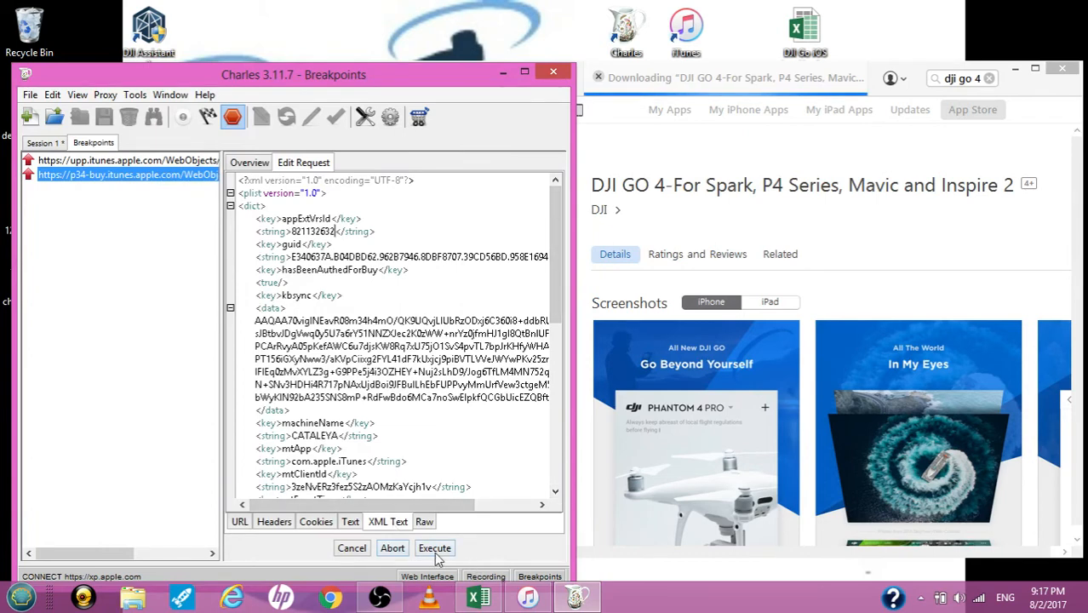
Step: Send the buyProduct request and pass its purchaseSuccess response on to iTunes
{"action": "left_click", "coordinate": [435, 549]}
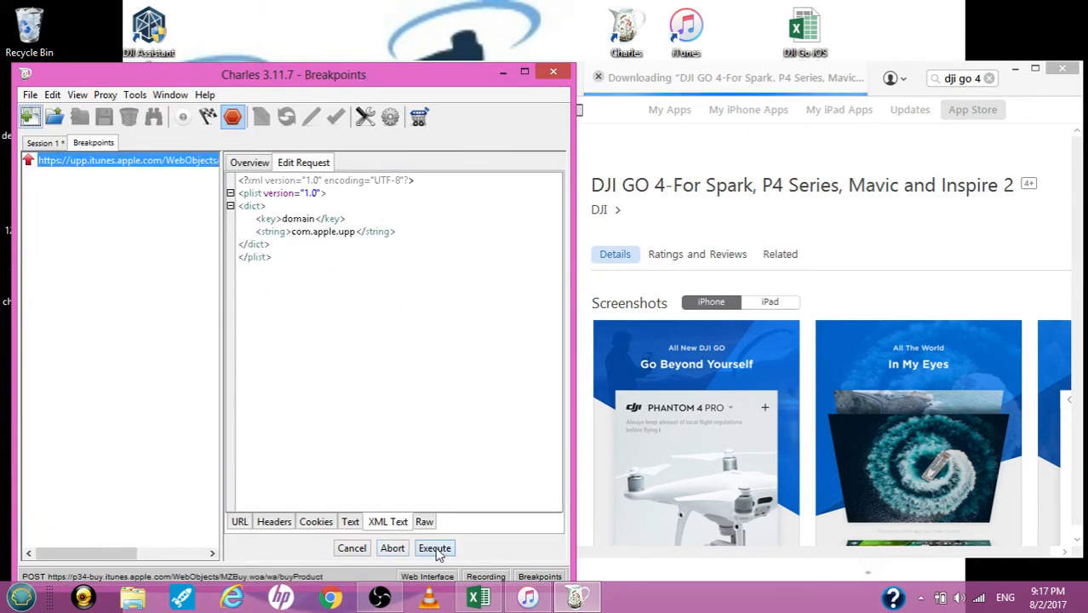
{"action": "left_click", "coordinate": [435, 548]}
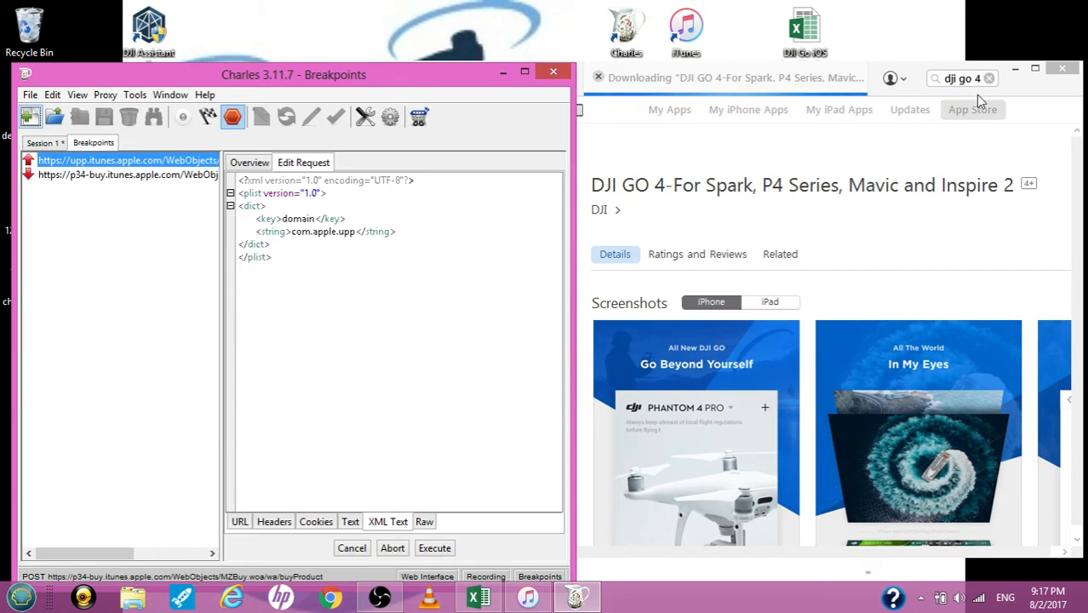
{"action": "mouse_move", "coordinate": [913, 95]}
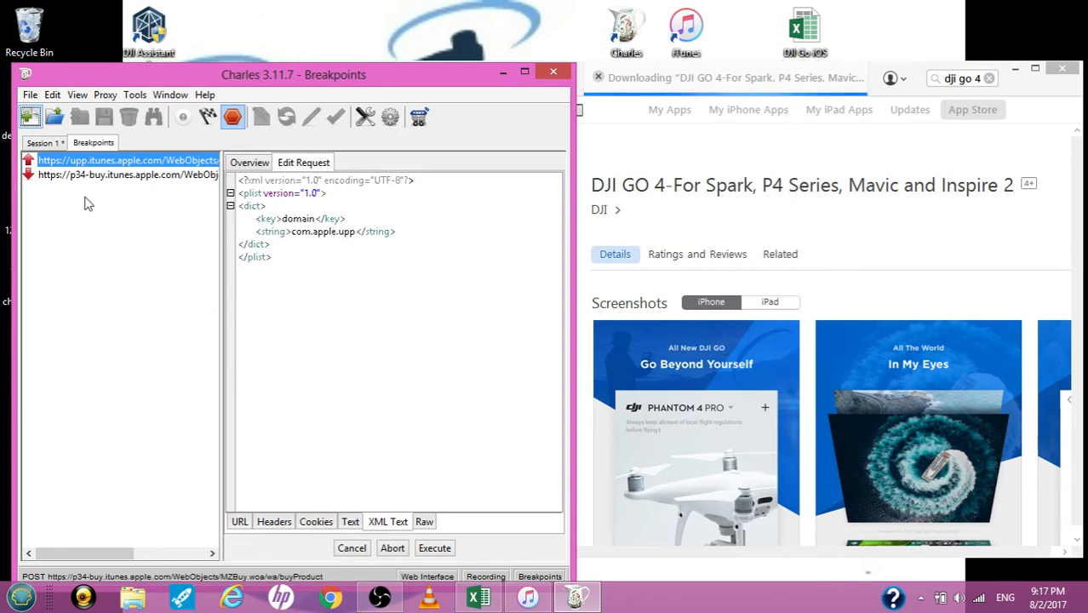
{"action": "left_click", "coordinate": [128, 173]}
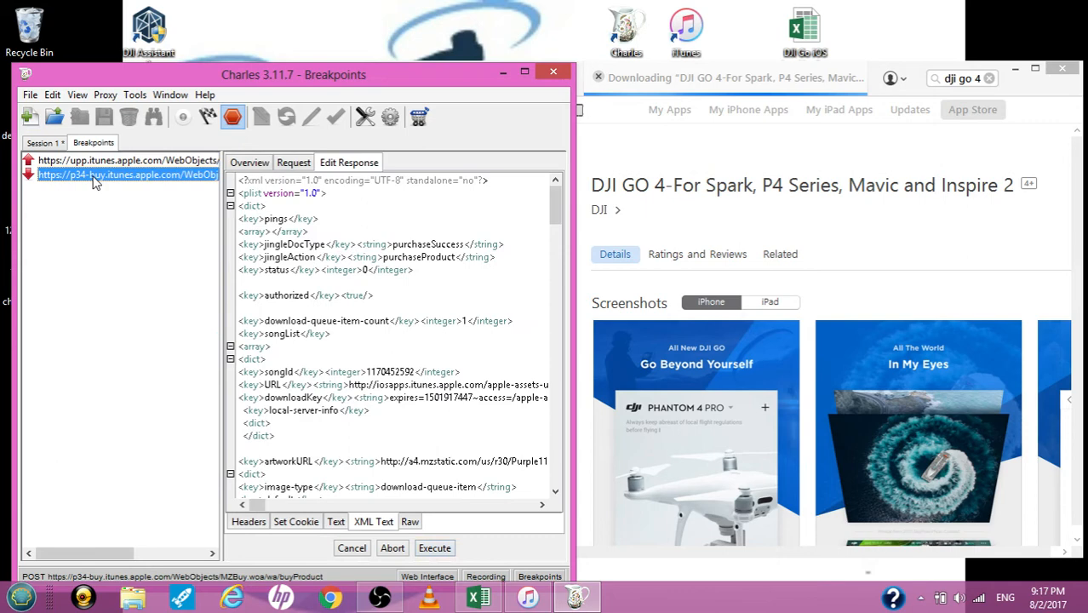
{"action": "left_click", "coordinate": [434, 548]}
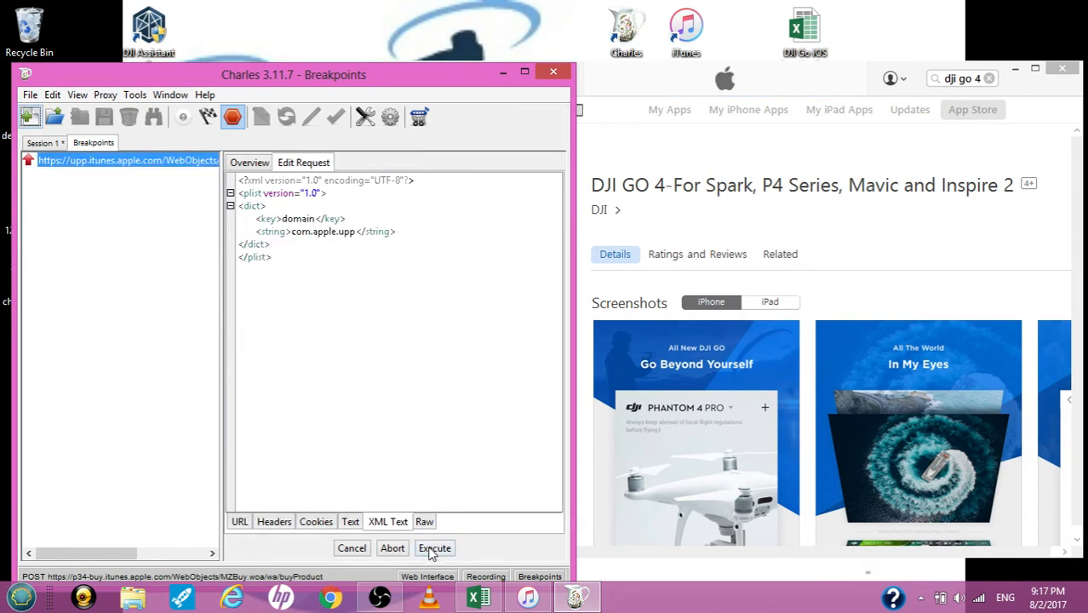
{"action": "left_click", "coordinate": [434, 548]}
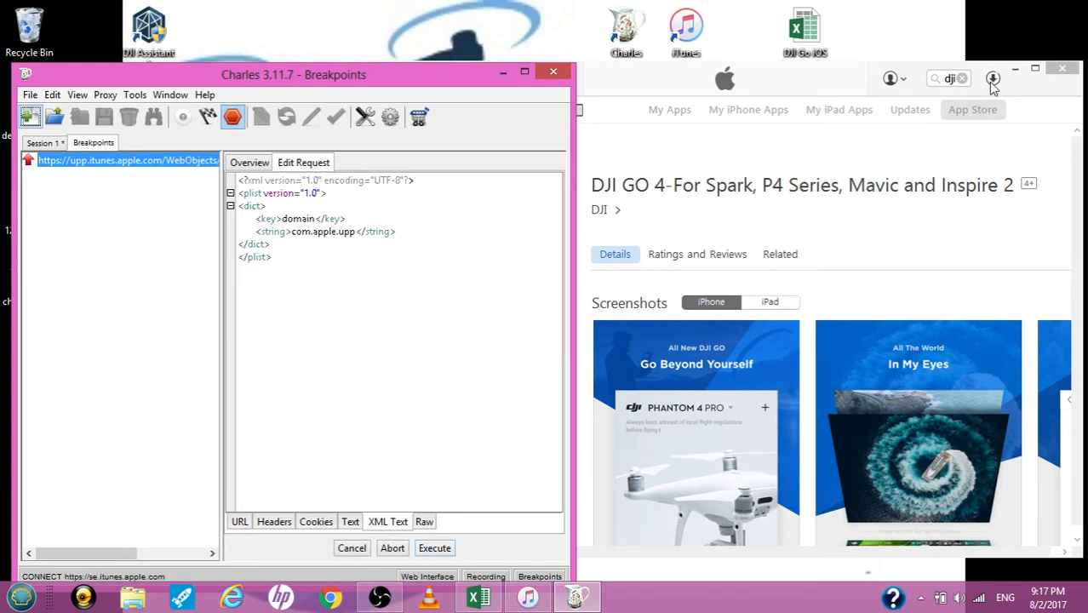
Step: Watch the Downloads popover until DJI GO 4 reaches 177.7 of 177.7 MB
{"action": "left_click", "coordinate": [994, 78]}
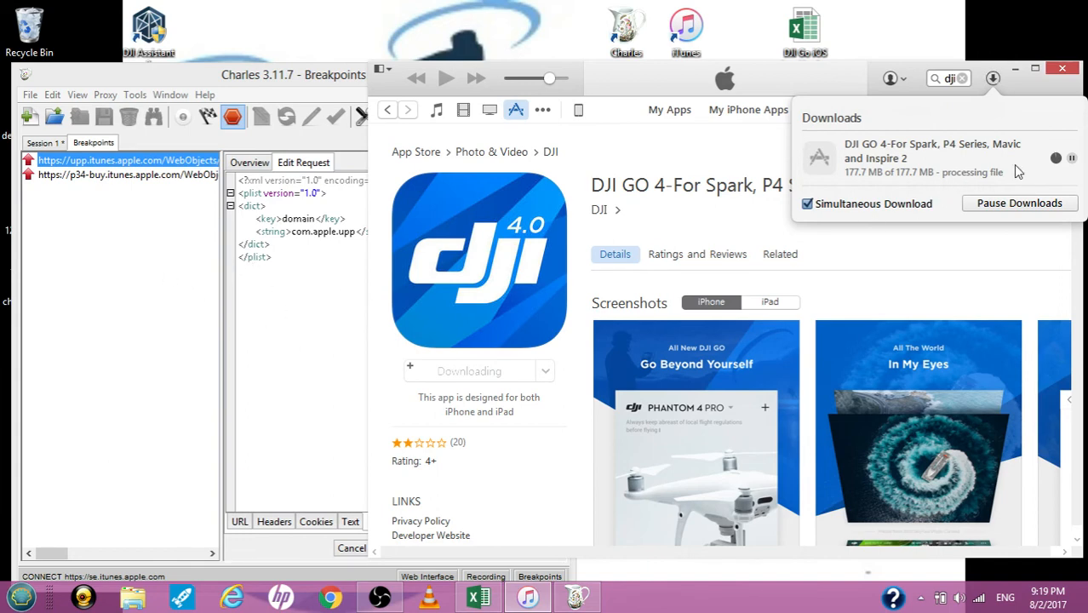
{"action": "mouse_move", "coordinate": [1005, 188]}
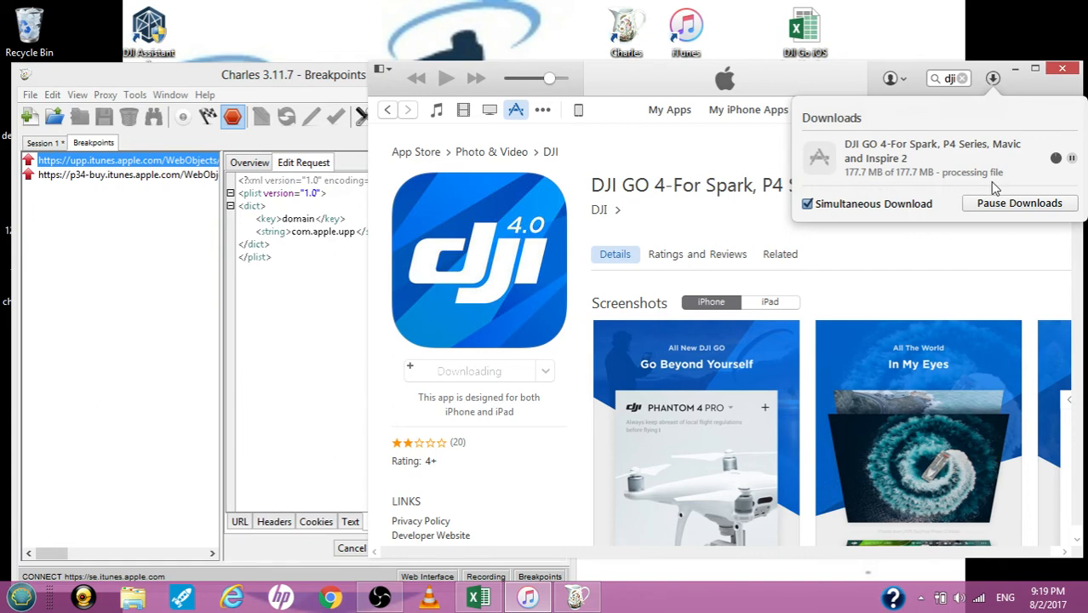
{"action": "mouse_move", "coordinate": [522, 385]}
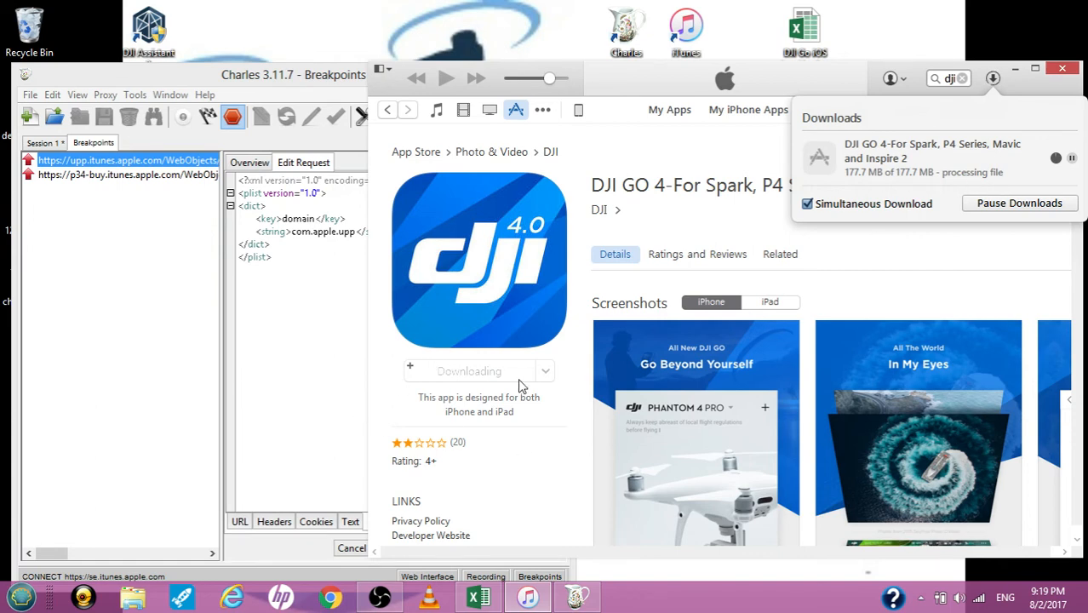
{"action": "mouse_move", "coordinate": [450, 378]}
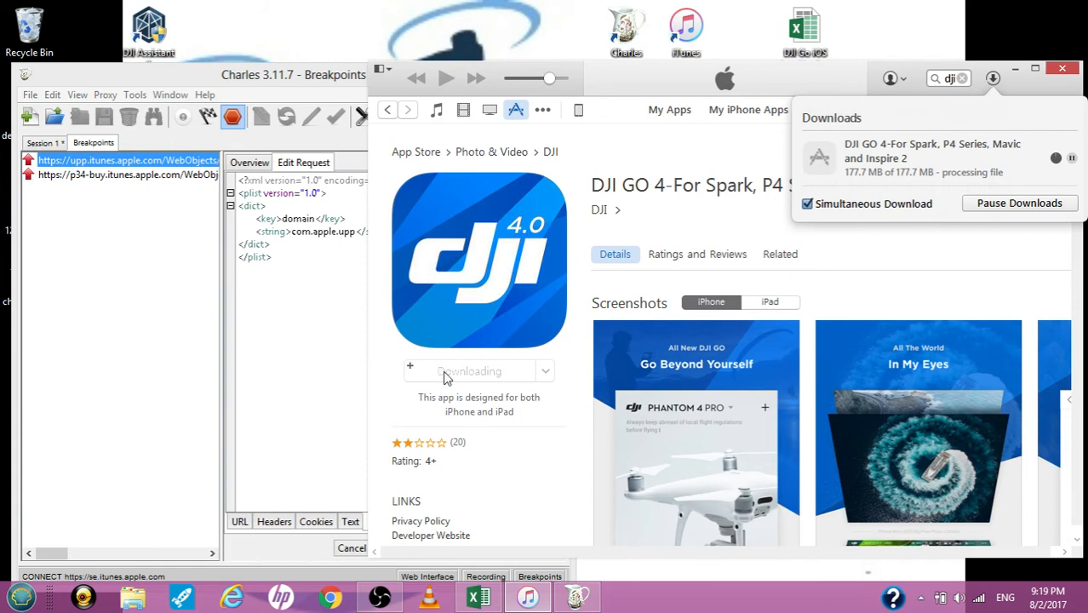
Step: Release the held upp.itunes.apple.com request from its Charles breakpoint
{"action": "left_click", "coordinate": [293, 75]}
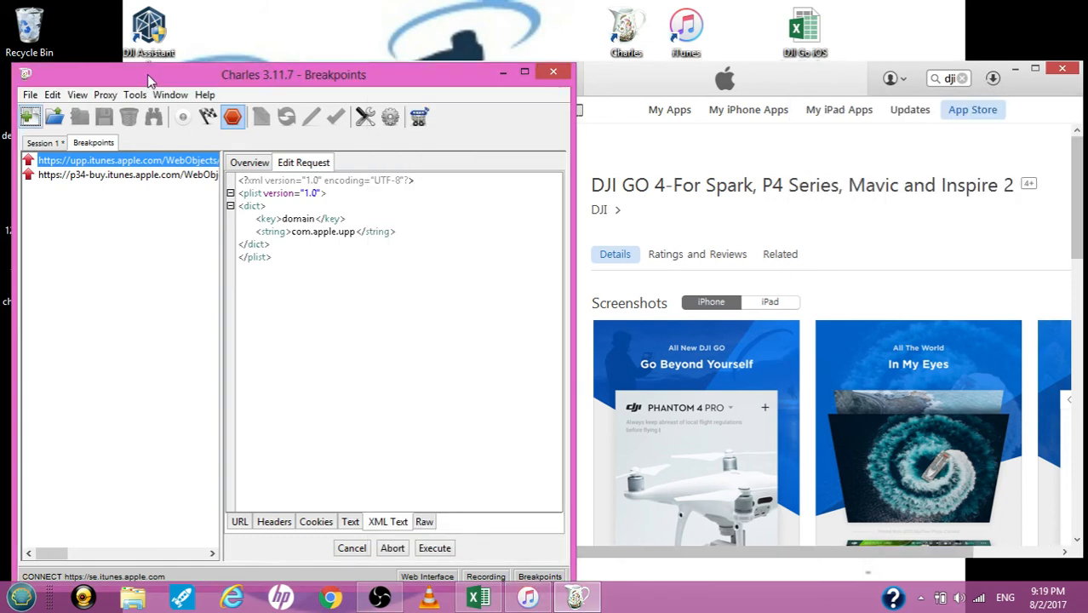
{"action": "left_click", "coordinate": [127, 174]}
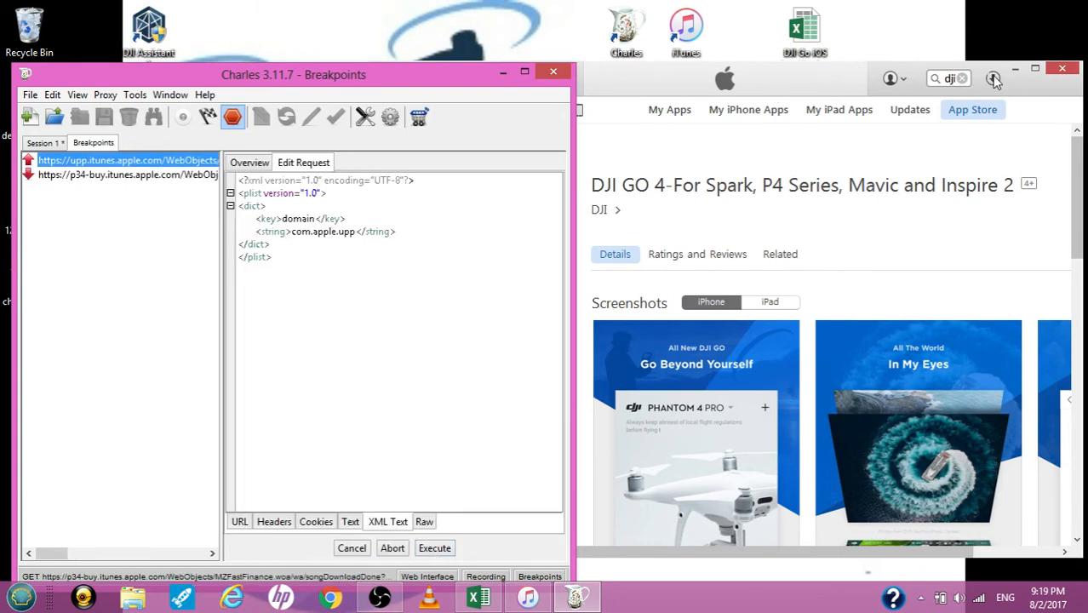
{"action": "left_click", "coordinate": [993, 79]}
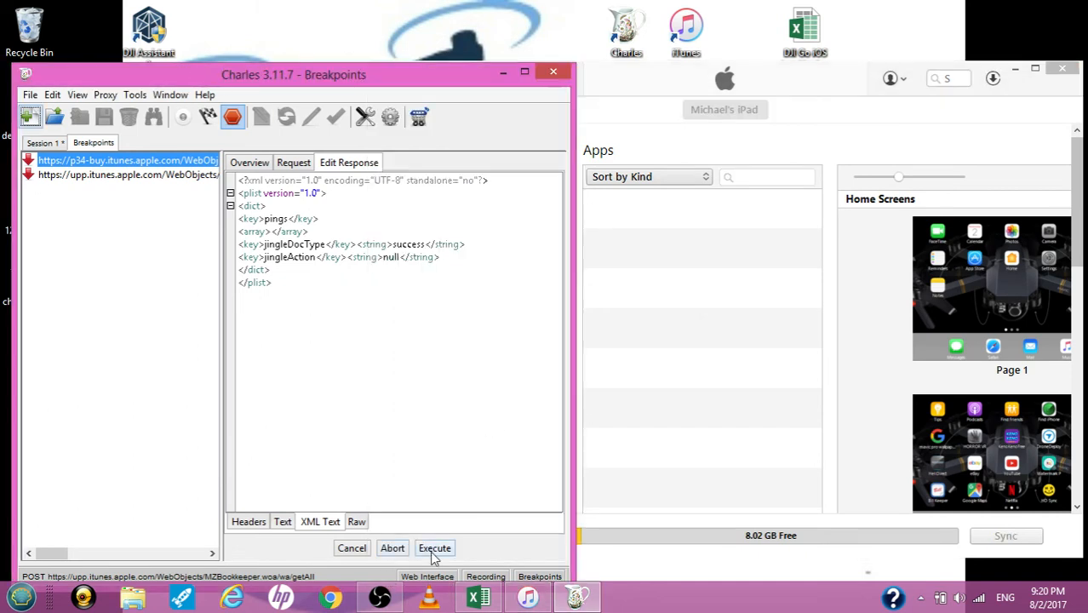
Step: Forward the paused buy response to iTunes so DJI GO 4 (218.7 MB) appears among the iPad's apps
{"action": "left_click", "coordinate": [434, 548]}
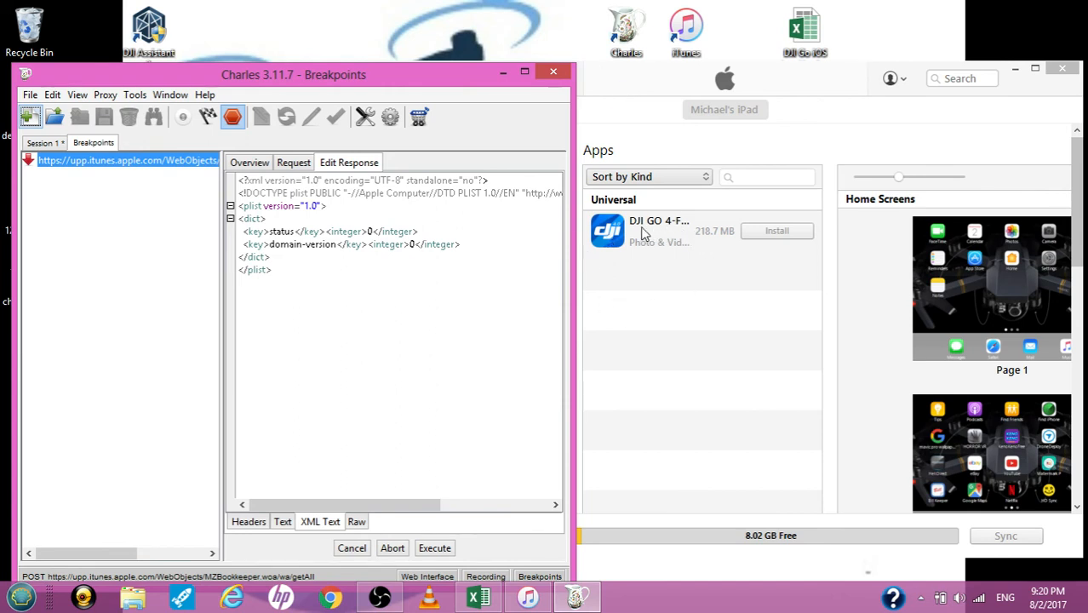
{"action": "mouse_move", "coordinate": [665, 237]}
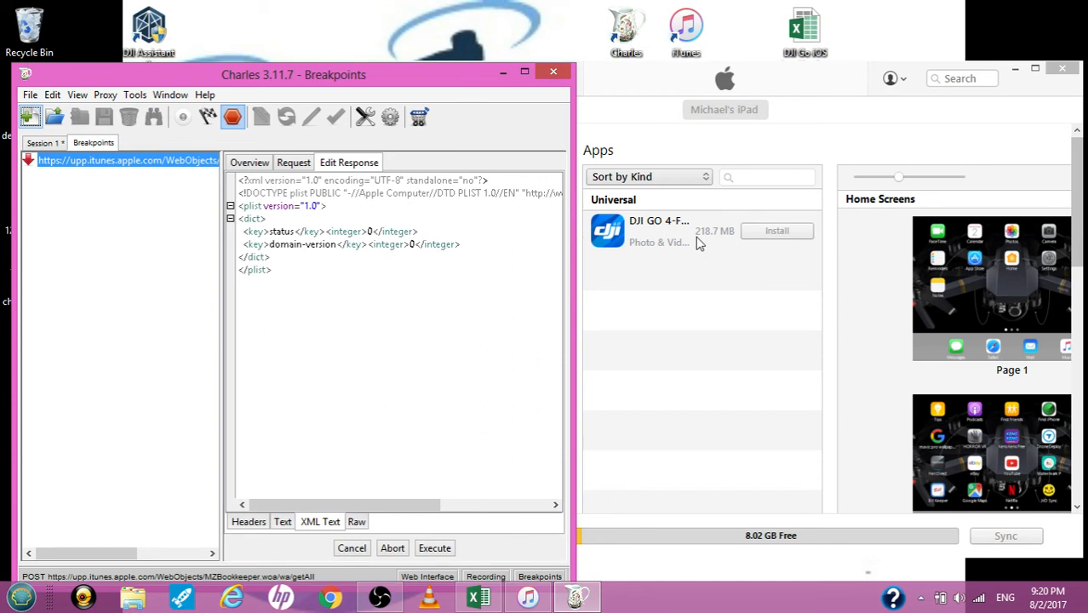
{"action": "mouse_move", "coordinate": [737, 249]}
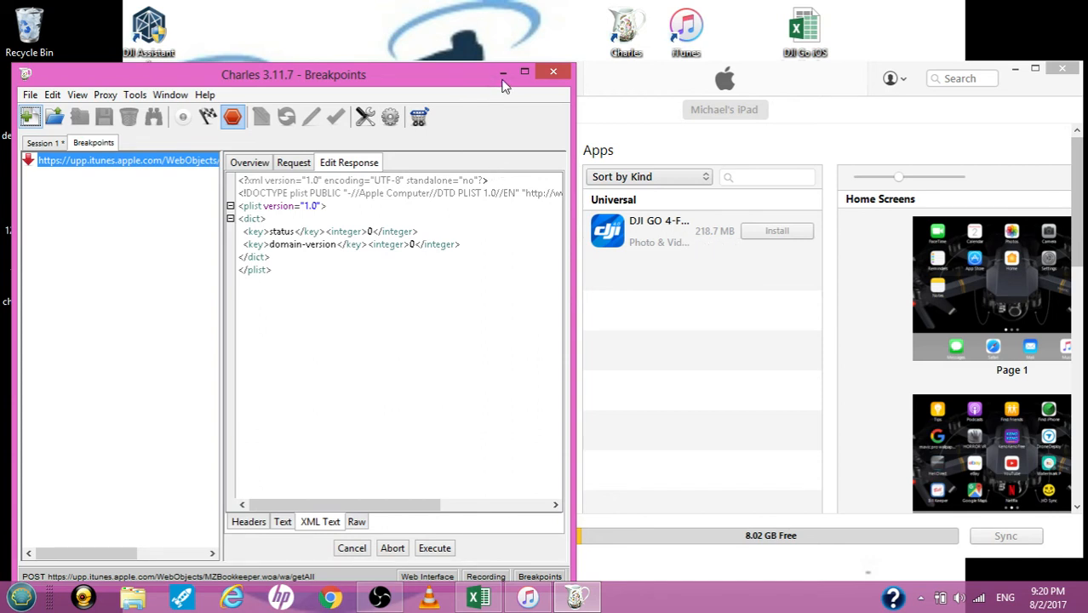
{"action": "mouse_move", "coordinate": [504, 72]}
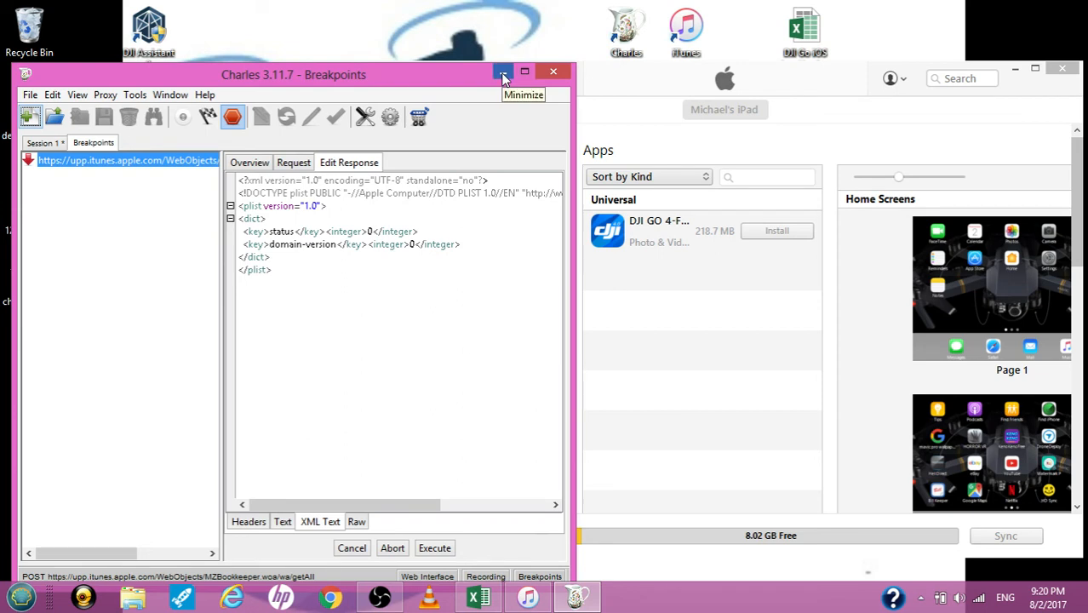
{"action": "mouse_move", "coordinate": [688, 245]}
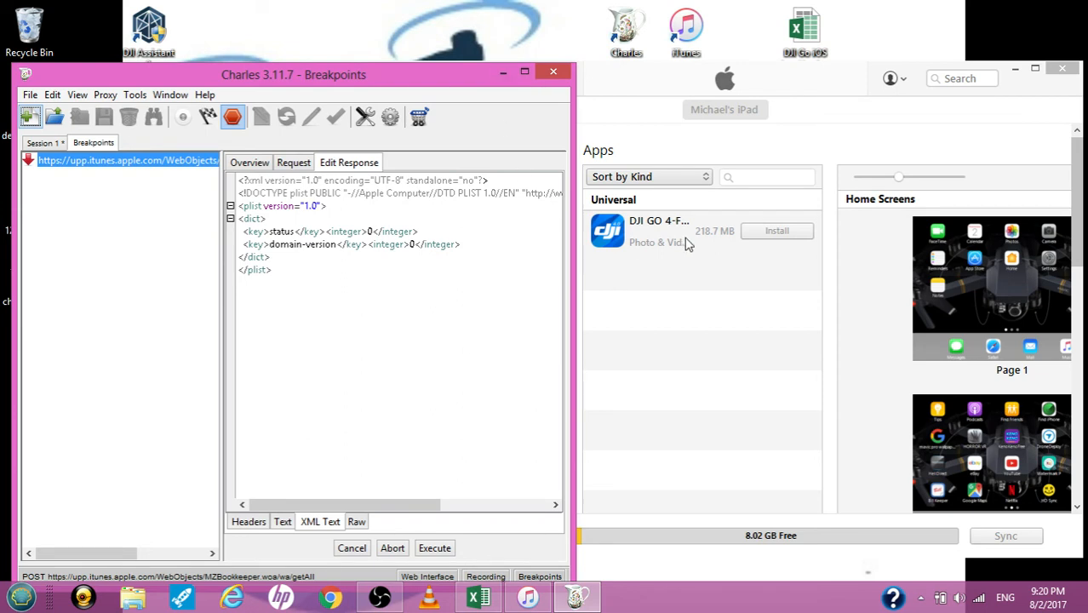
{"action": "mouse_move", "coordinate": [709, 245]}
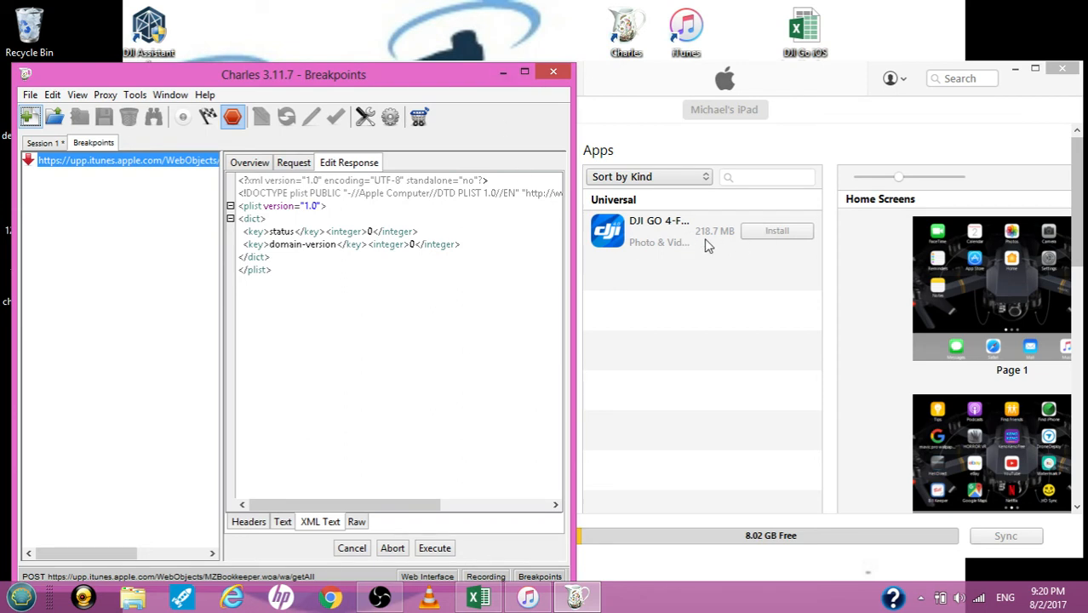
{"action": "mouse_move", "coordinate": [698, 249]}
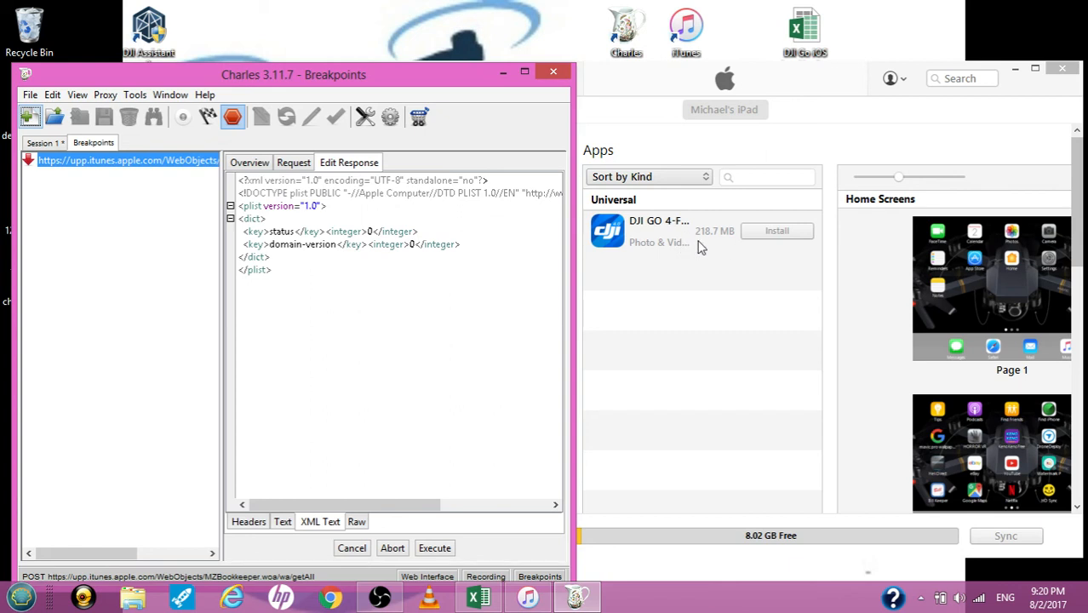
{"action": "mouse_move", "coordinate": [688, 248]}
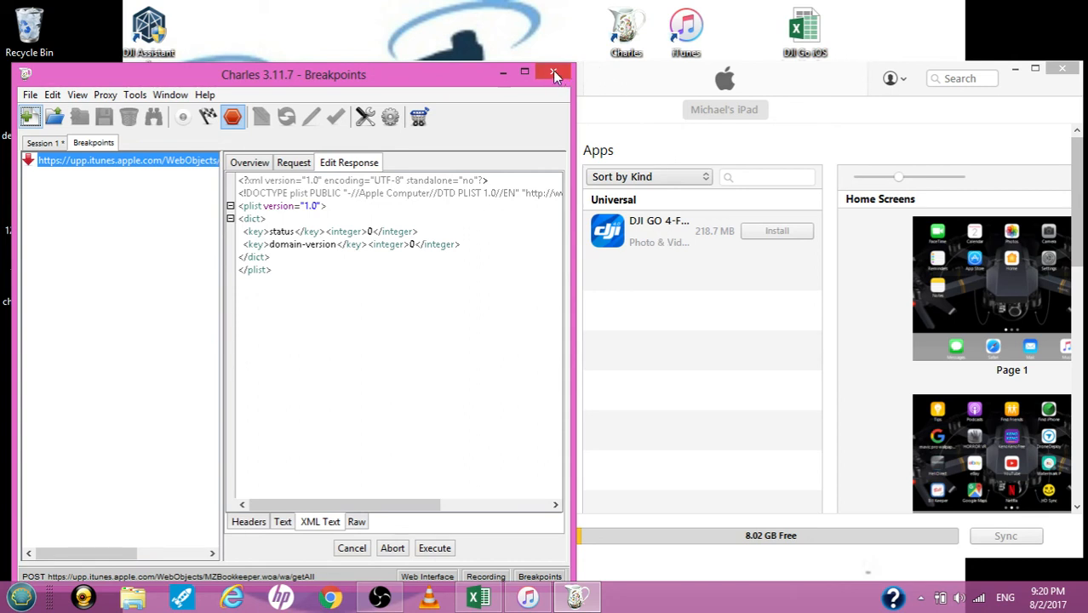
{"action": "mouse_move", "coordinate": [554, 75]}
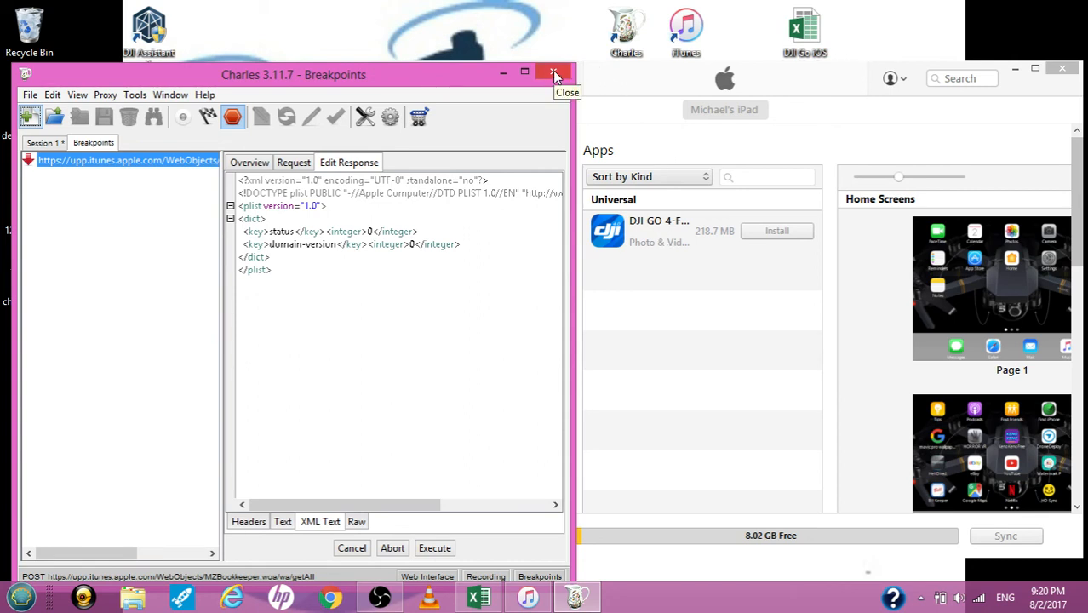
{"action": "mouse_move", "coordinate": [515, 106]}
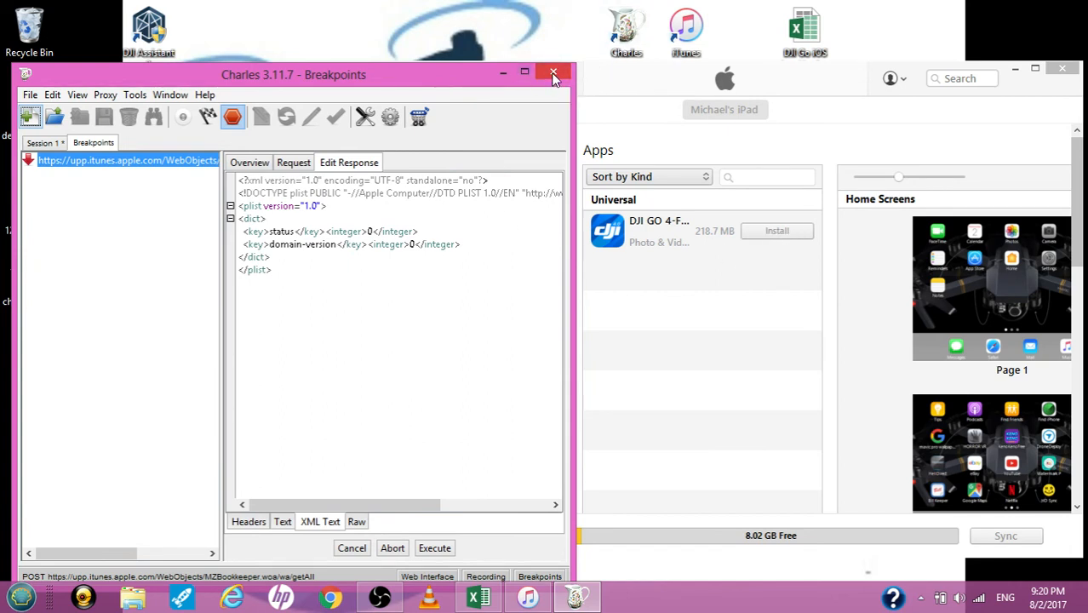
{"action": "left_click", "coordinate": [554, 74]}
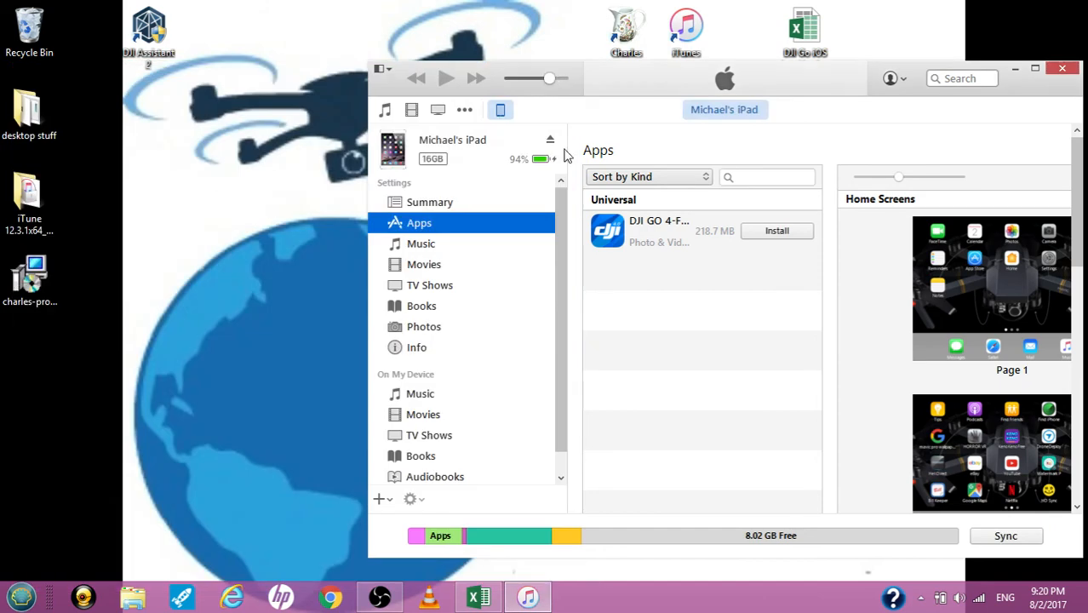
{"action": "mouse_move", "coordinate": [792, 92]}
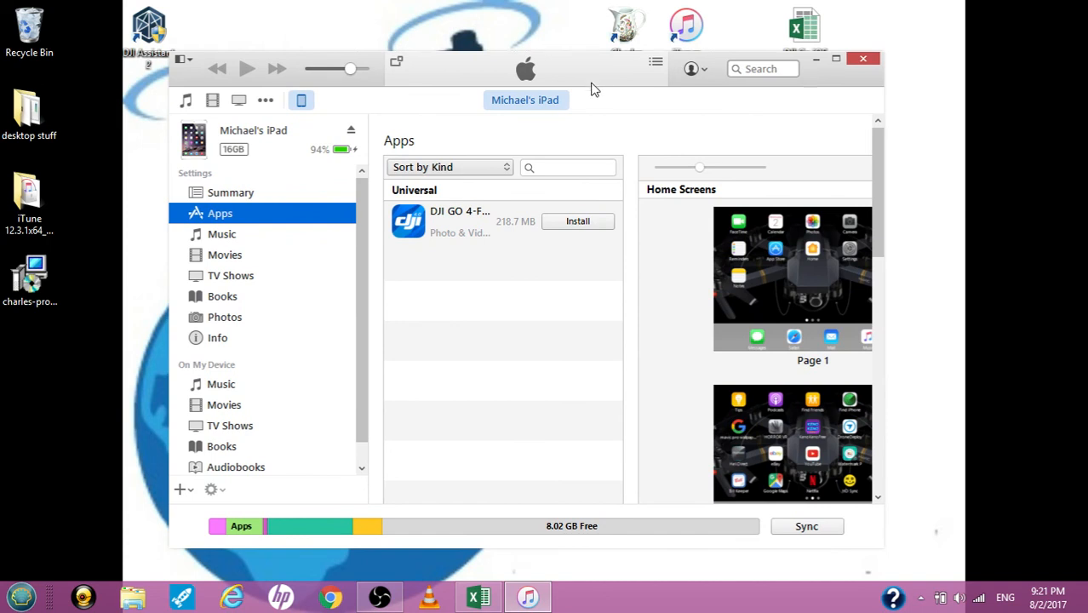
{"action": "mouse_move", "coordinate": [586, 250]}
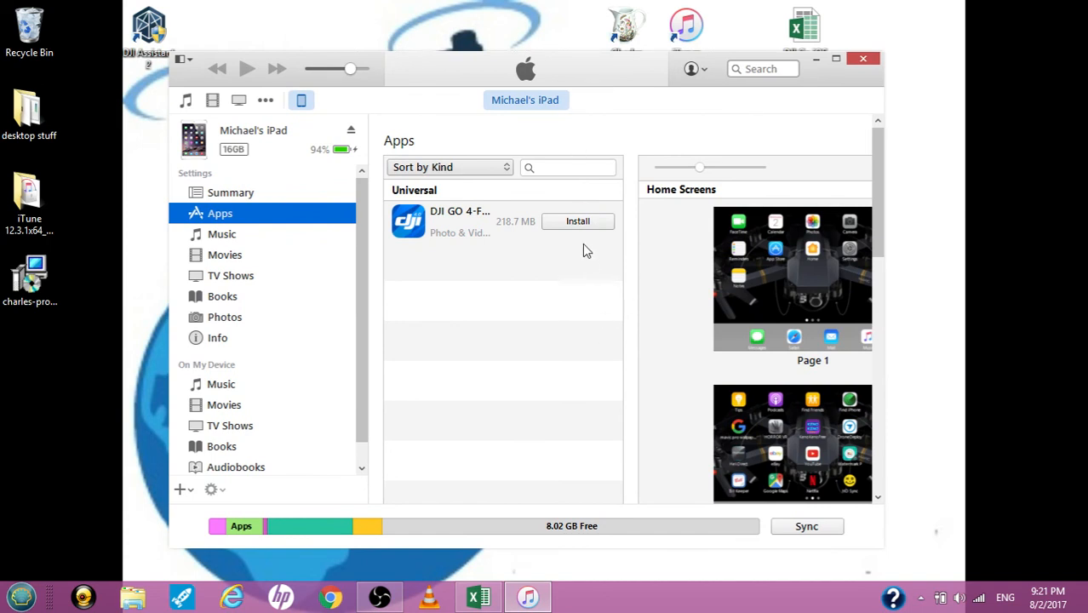
{"action": "left_click", "coordinate": [578, 221]}
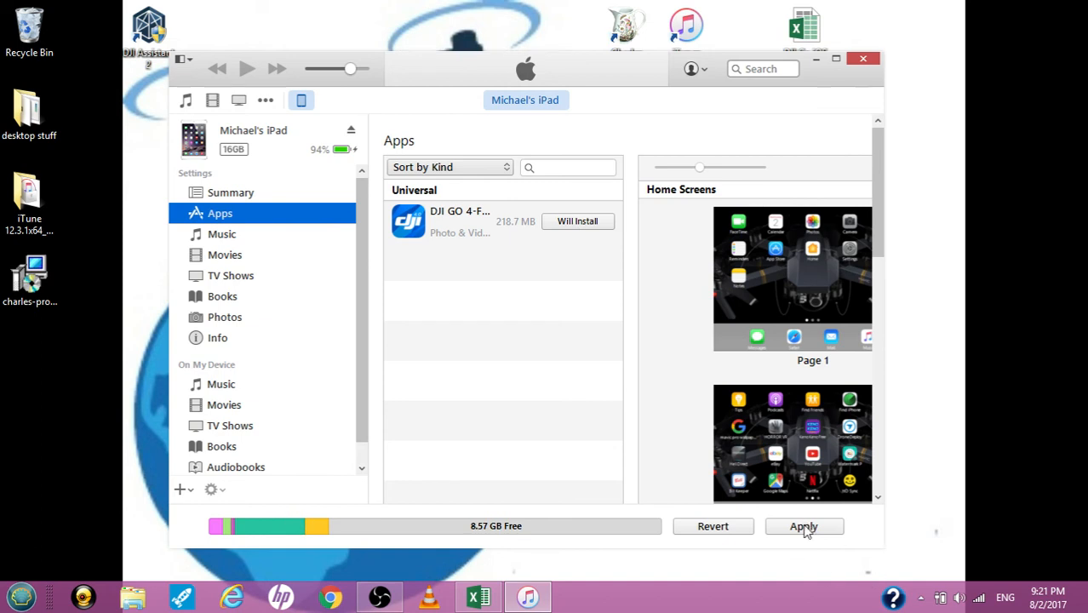
Step: Apply the changes so the iPad syncs and installs DJI GO 4, leaving 7.81 GB free
{"action": "left_click", "coordinate": [804, 526]}
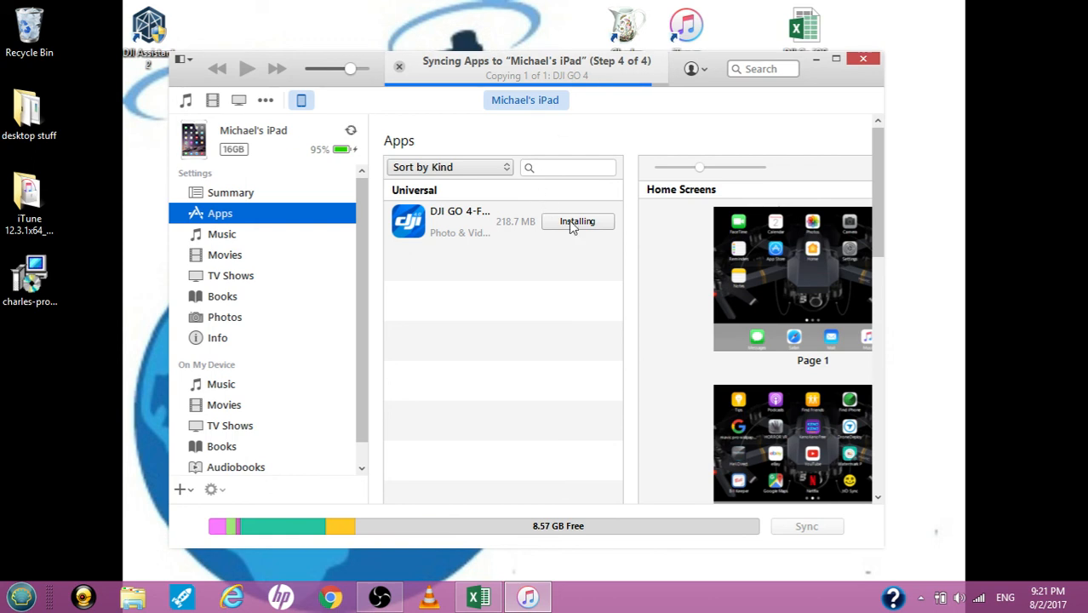
{"action": "mouse_move", "coordinate": [605, 113]}
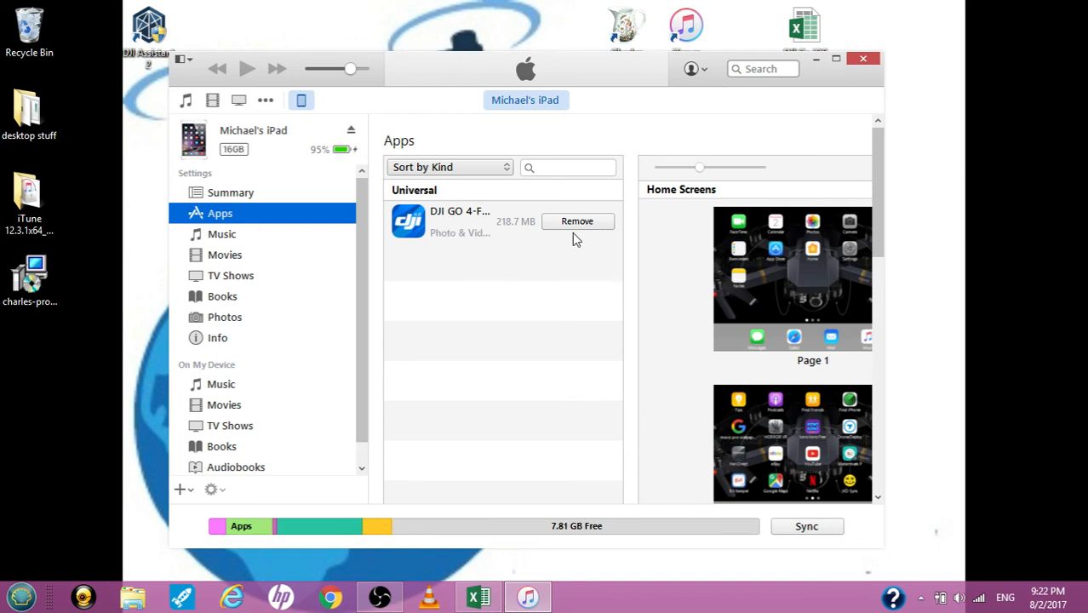
{"action": "mouse_move", "coordinate": [598, 245]}
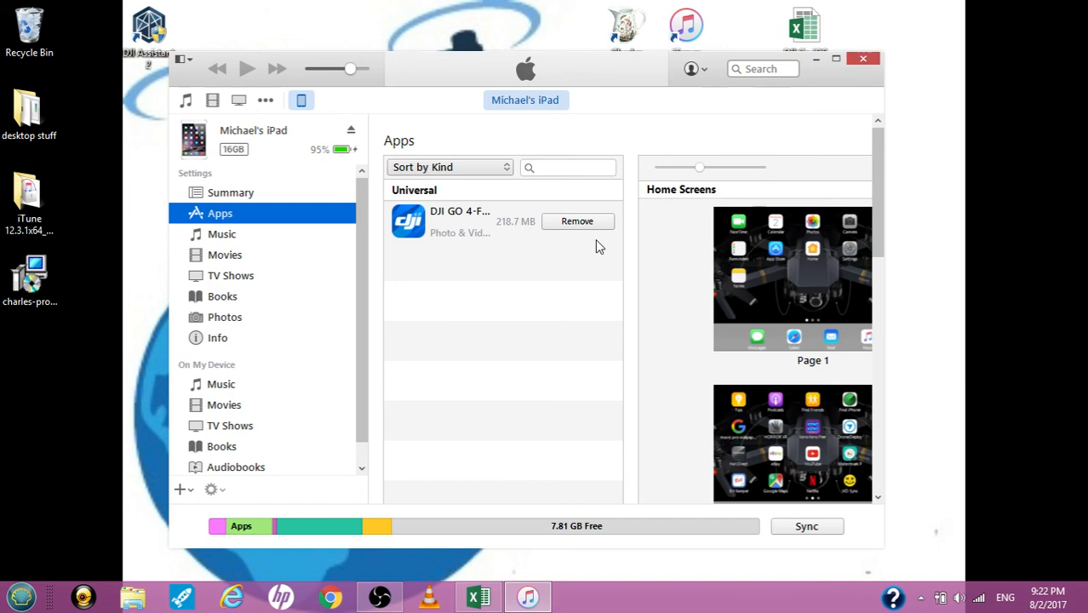
{"action": "mouse_move", "coordinate": [593, 247]}
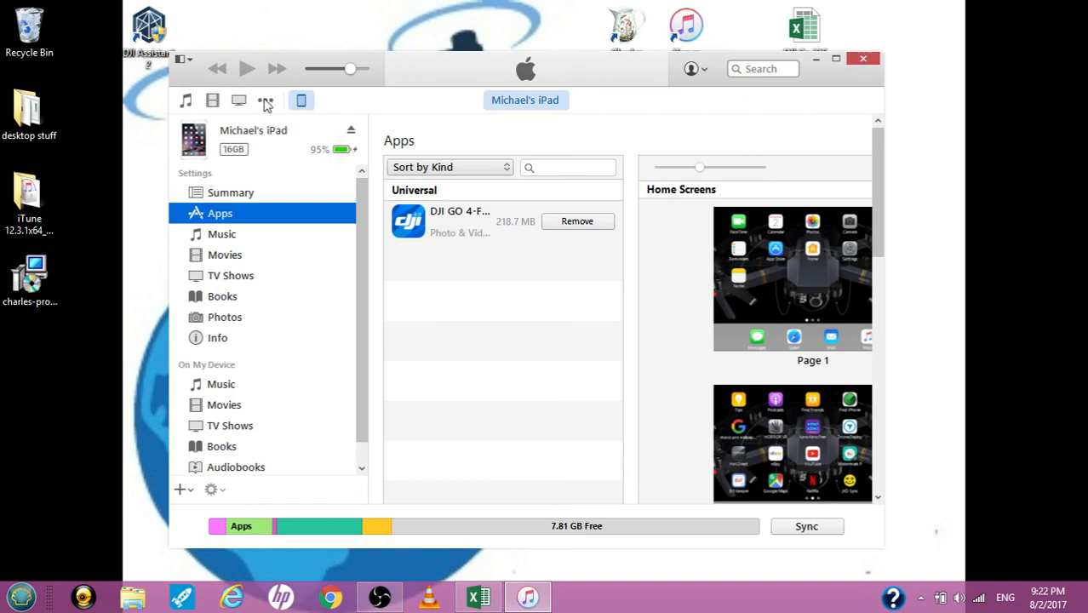
Step: Switch iTunes to its Apps library, where DJI GO 4 for Spark is listed under My Apps
{"action": "left_click", "coordinate": [266, 101]}
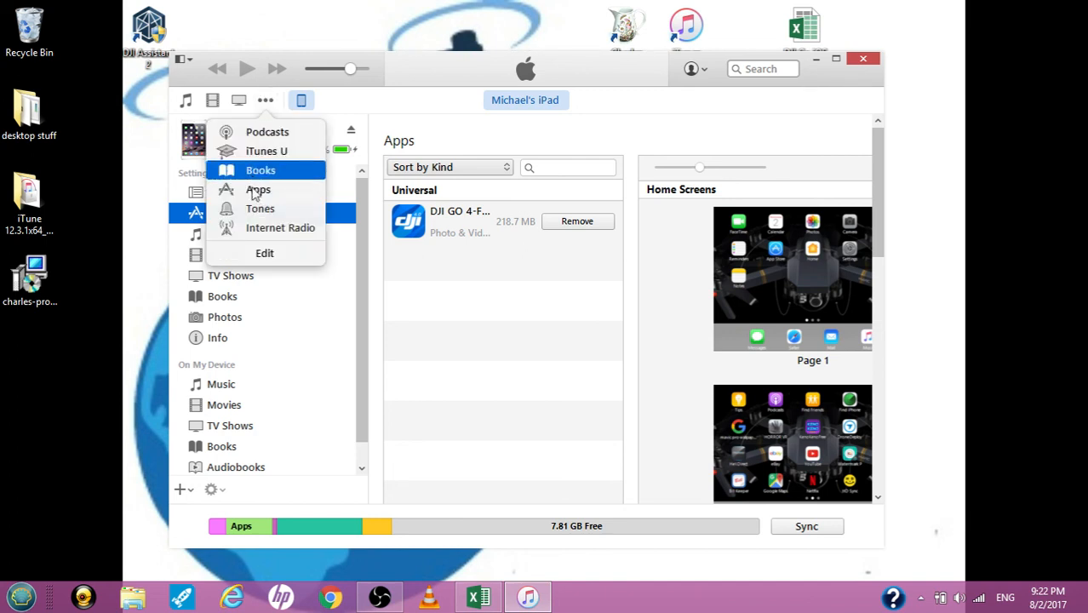
{"action": "left_click", "coordinate": [259, 191]}
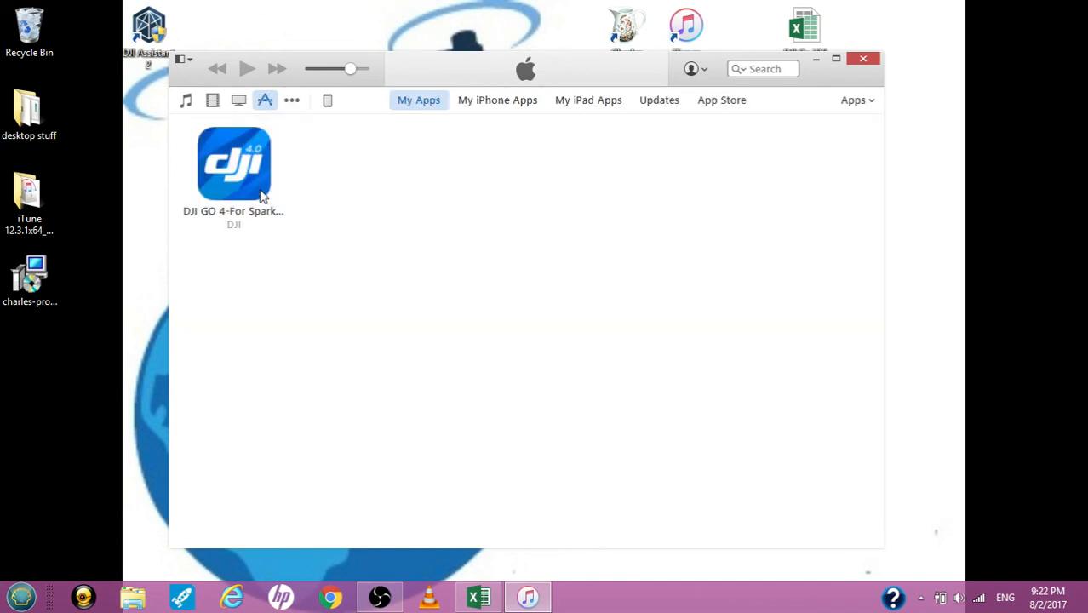
{"action": "mouse_move", "coordinate": [247, 171]}
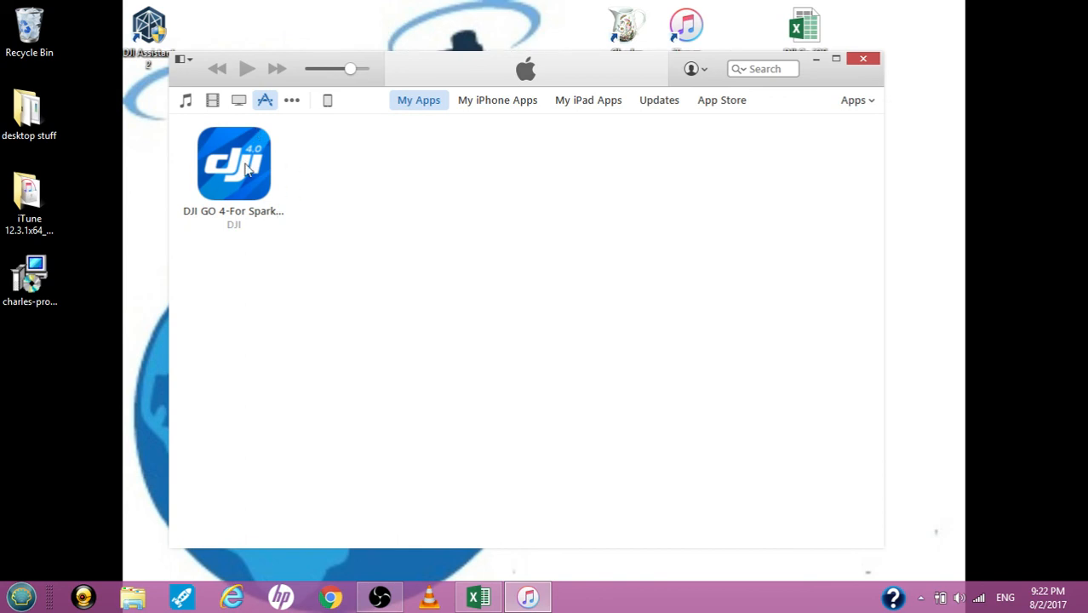
{"action": "right_click", "coordinate": [233, 163]}
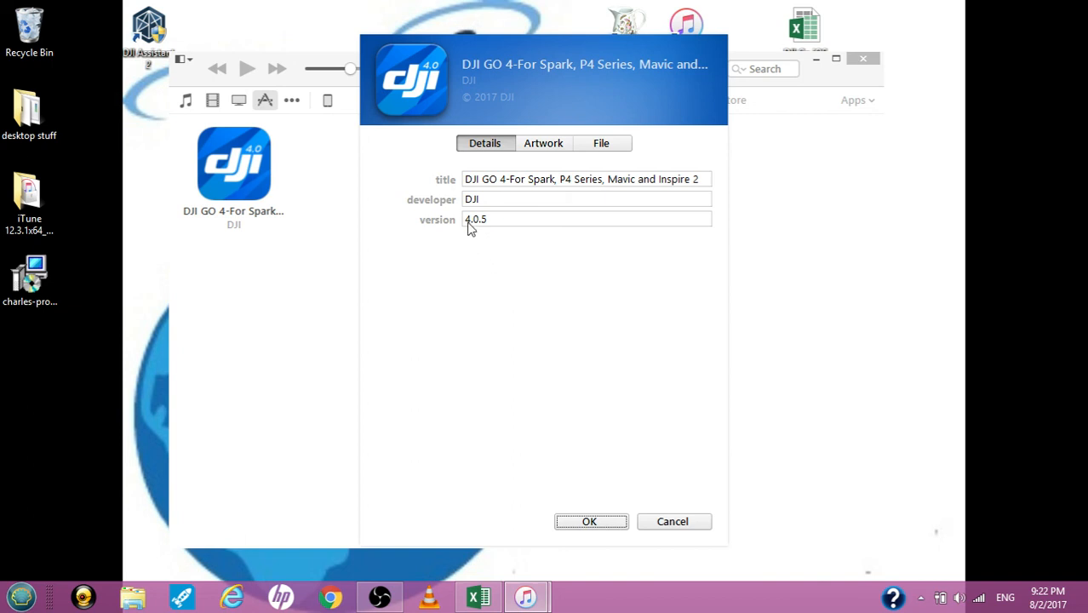
{"action": "mouse_move", "coordinate": [481, 235]}
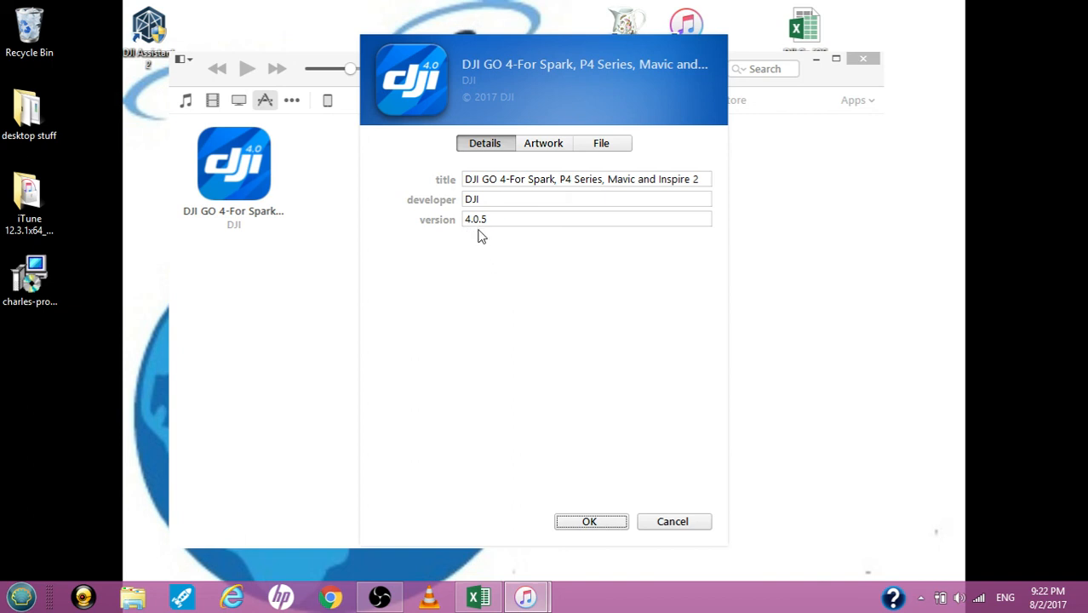
{"action": "mouse_move", "coordinate": [525, 390]}
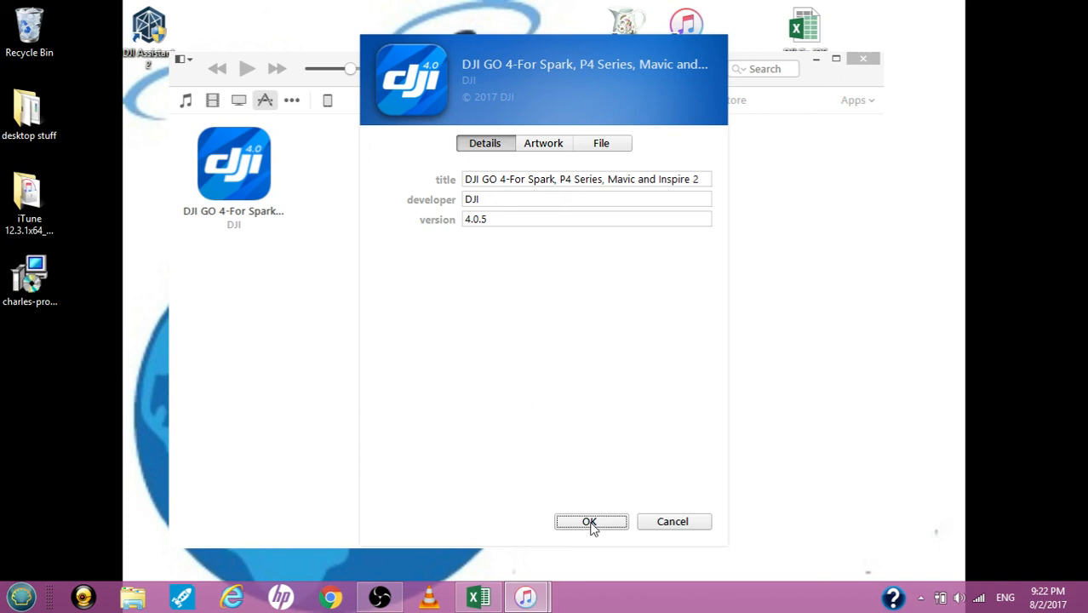
{"action": "left_click", "coordinate": [591, 521]}
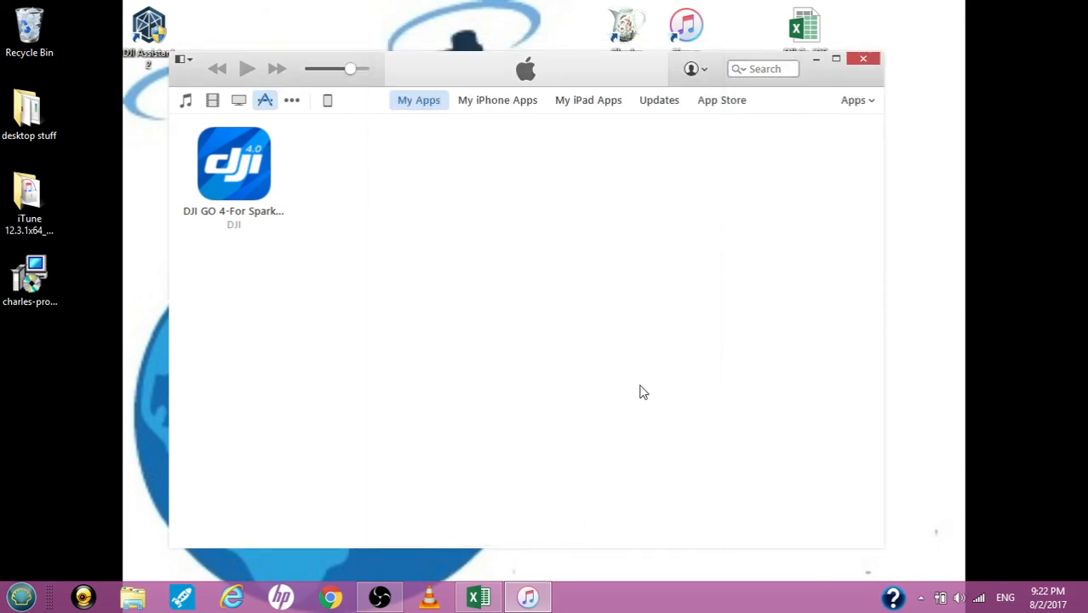